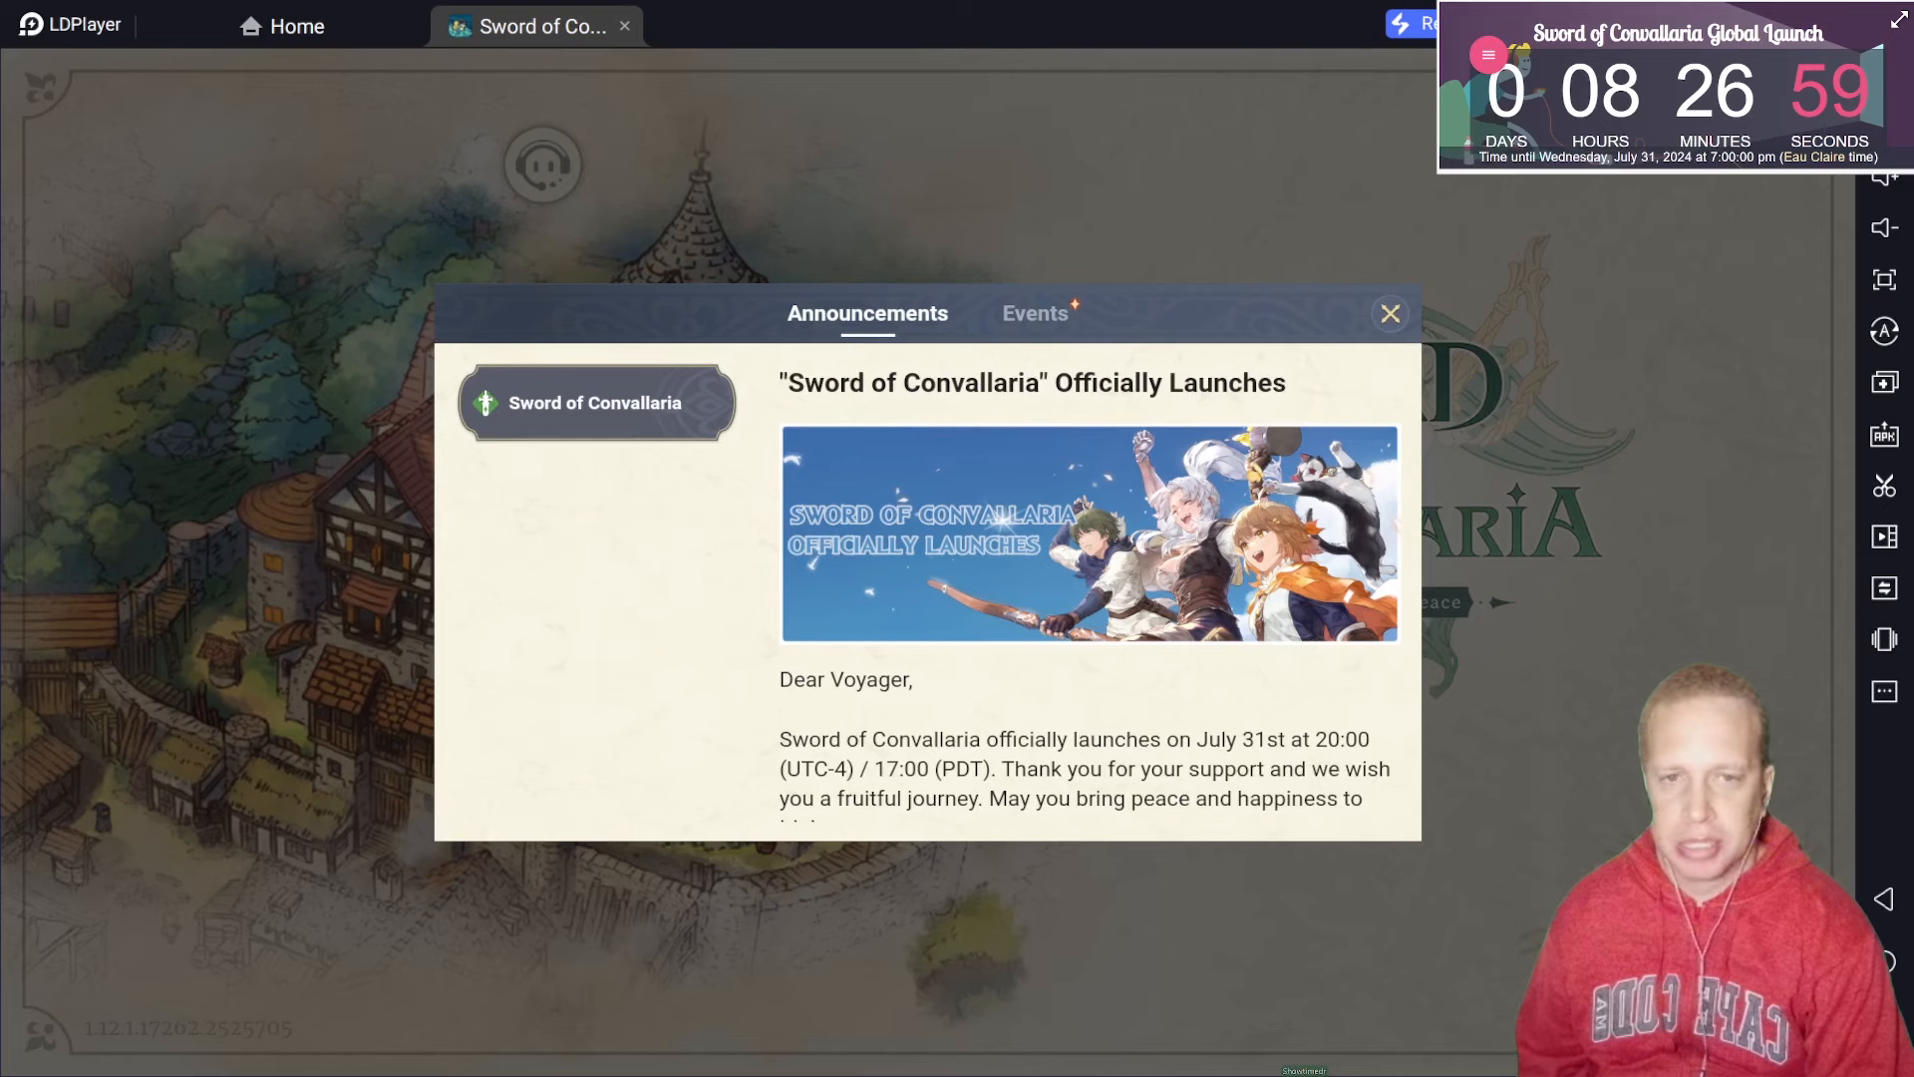
pyautogui.moveTo(838, 420)
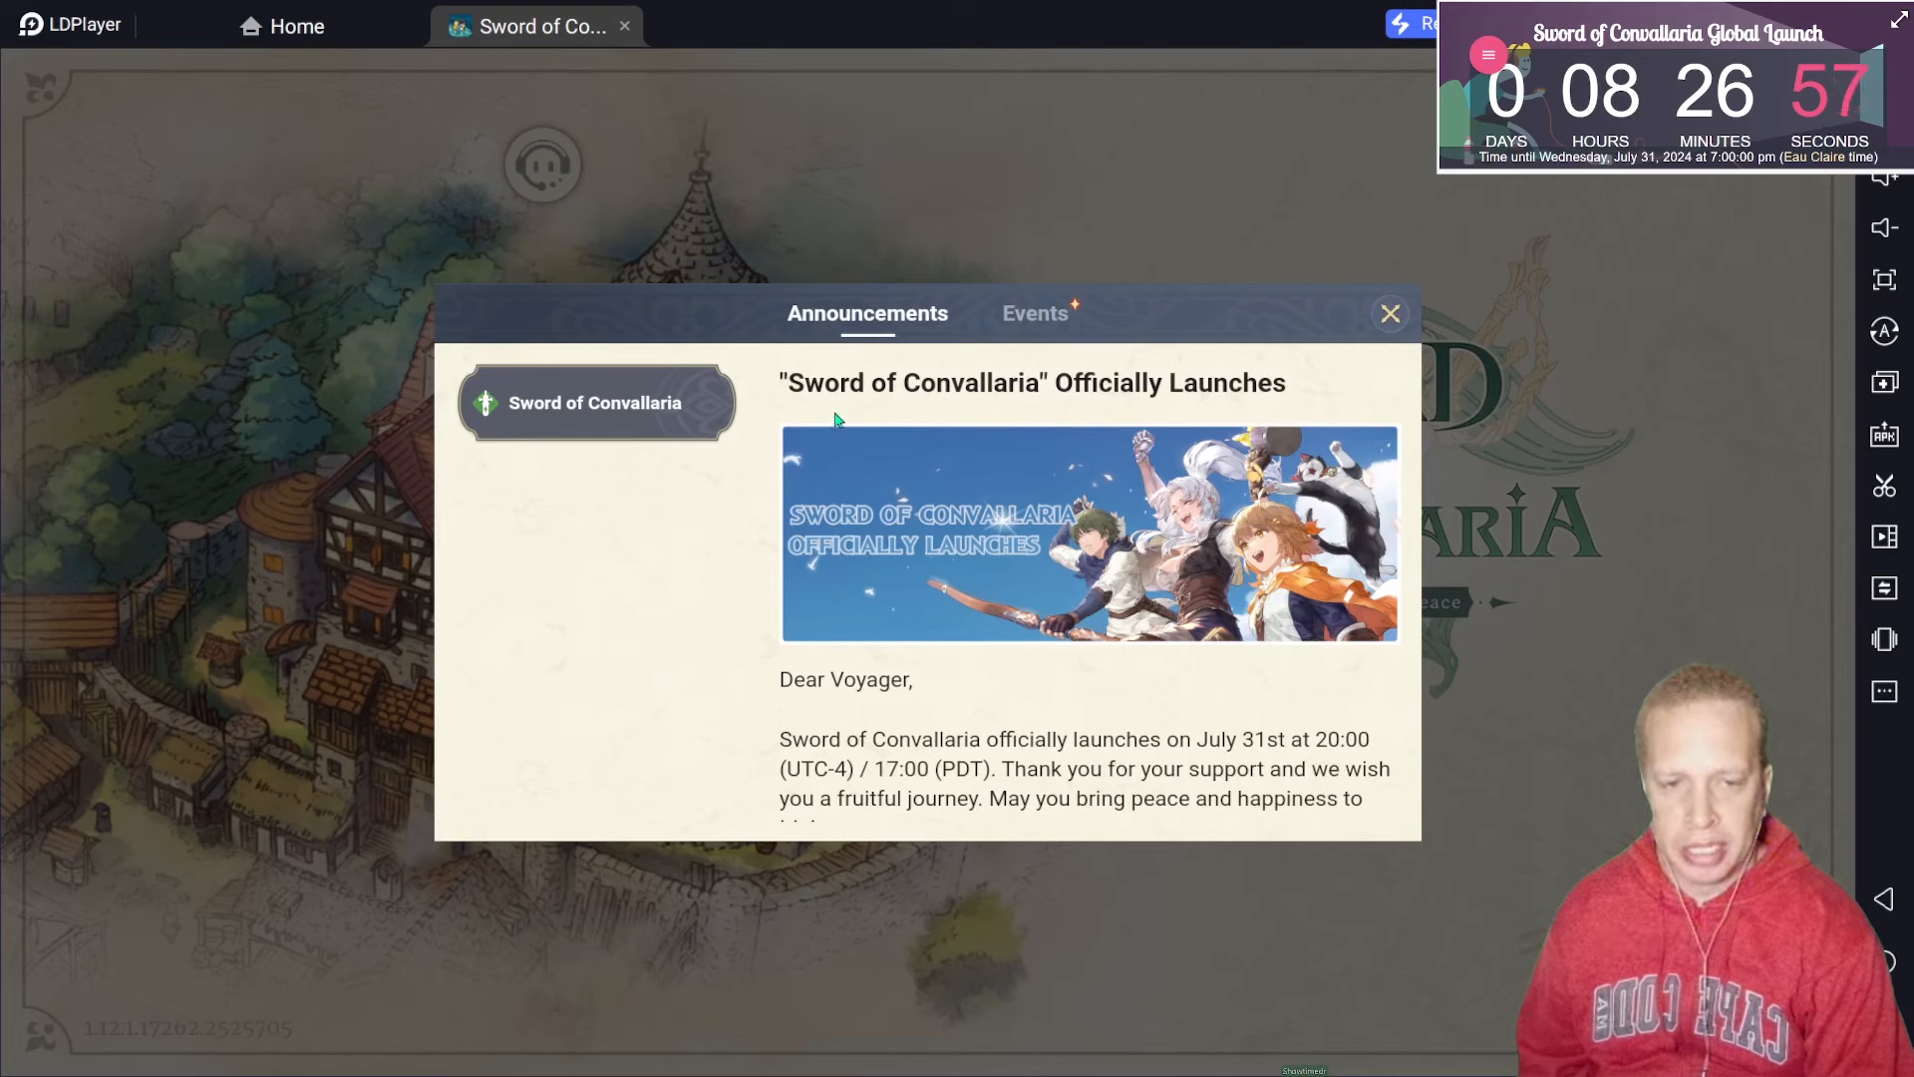
pyautogui.moveTo(977, 735)
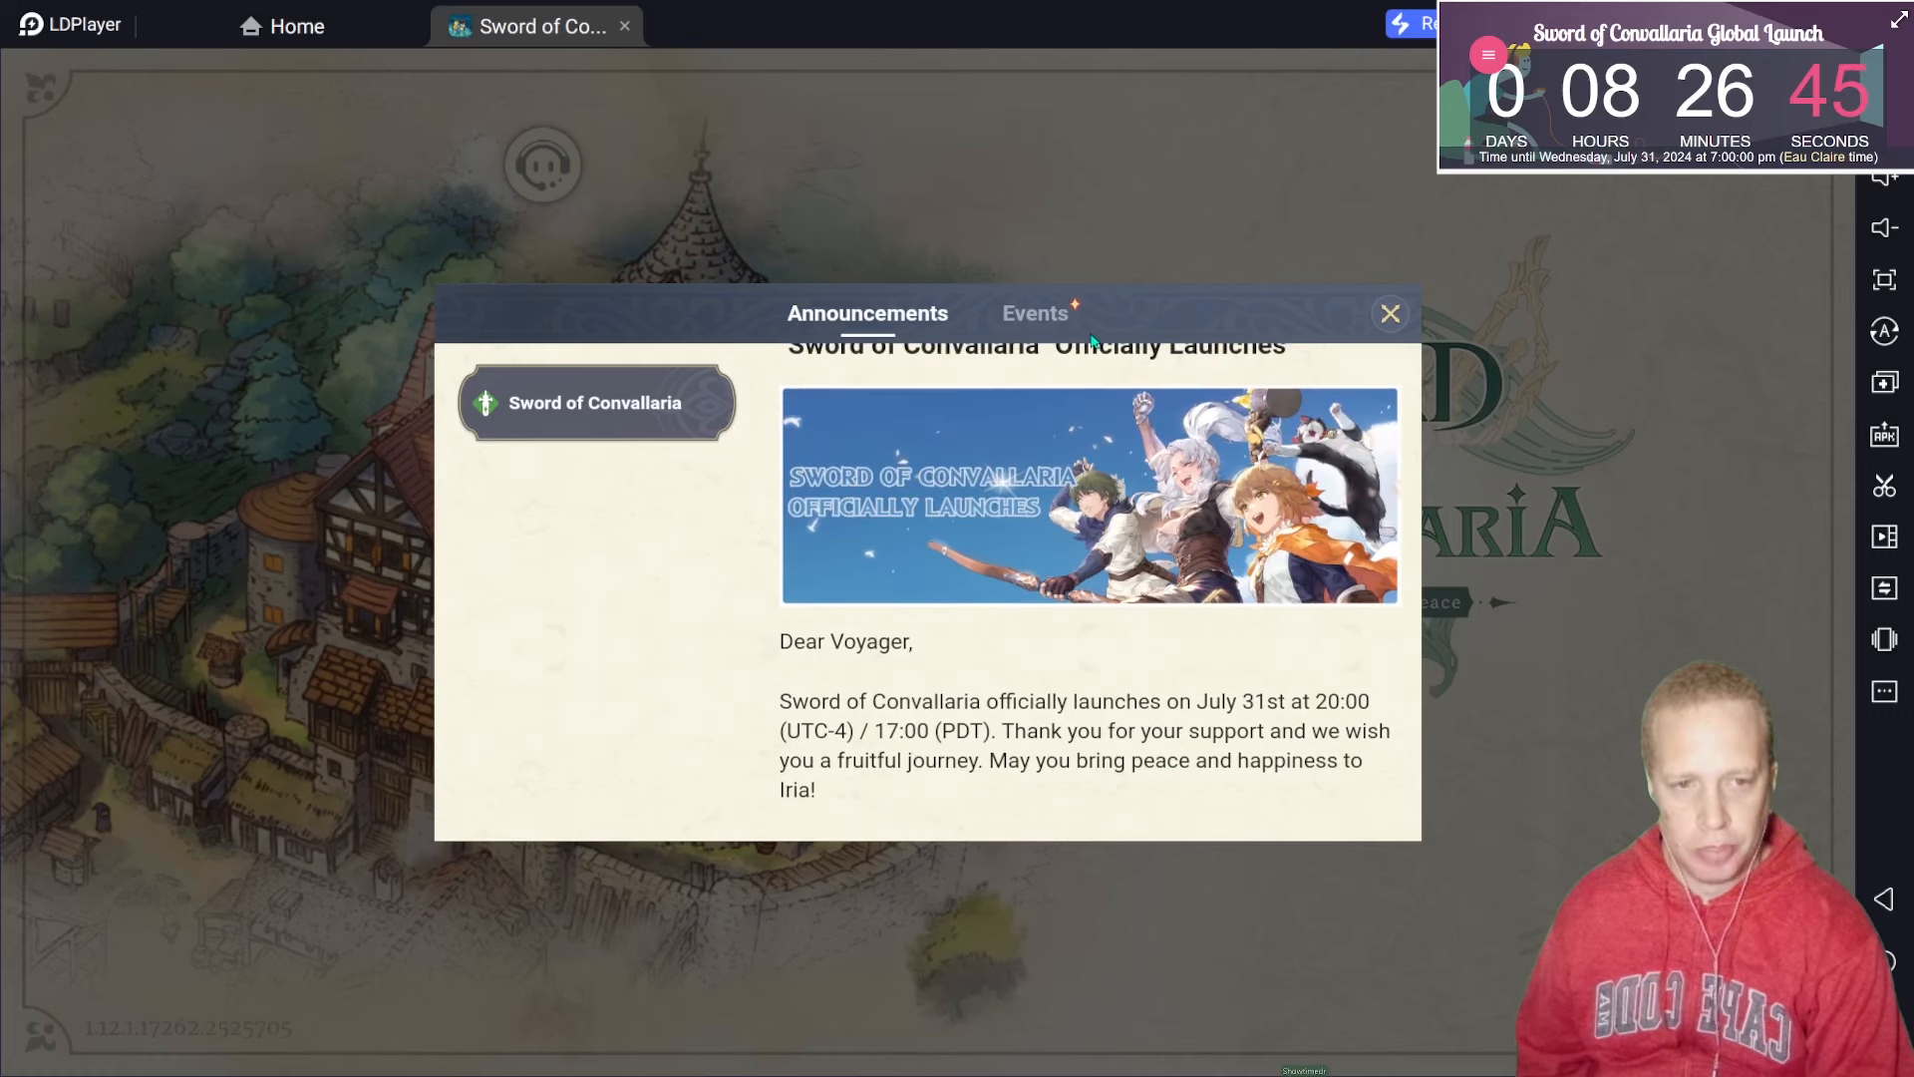
# Step: Show the Voyage Momento event notice and scroll to its Event Description on phased quests
pyautogui.click(1034, 312)
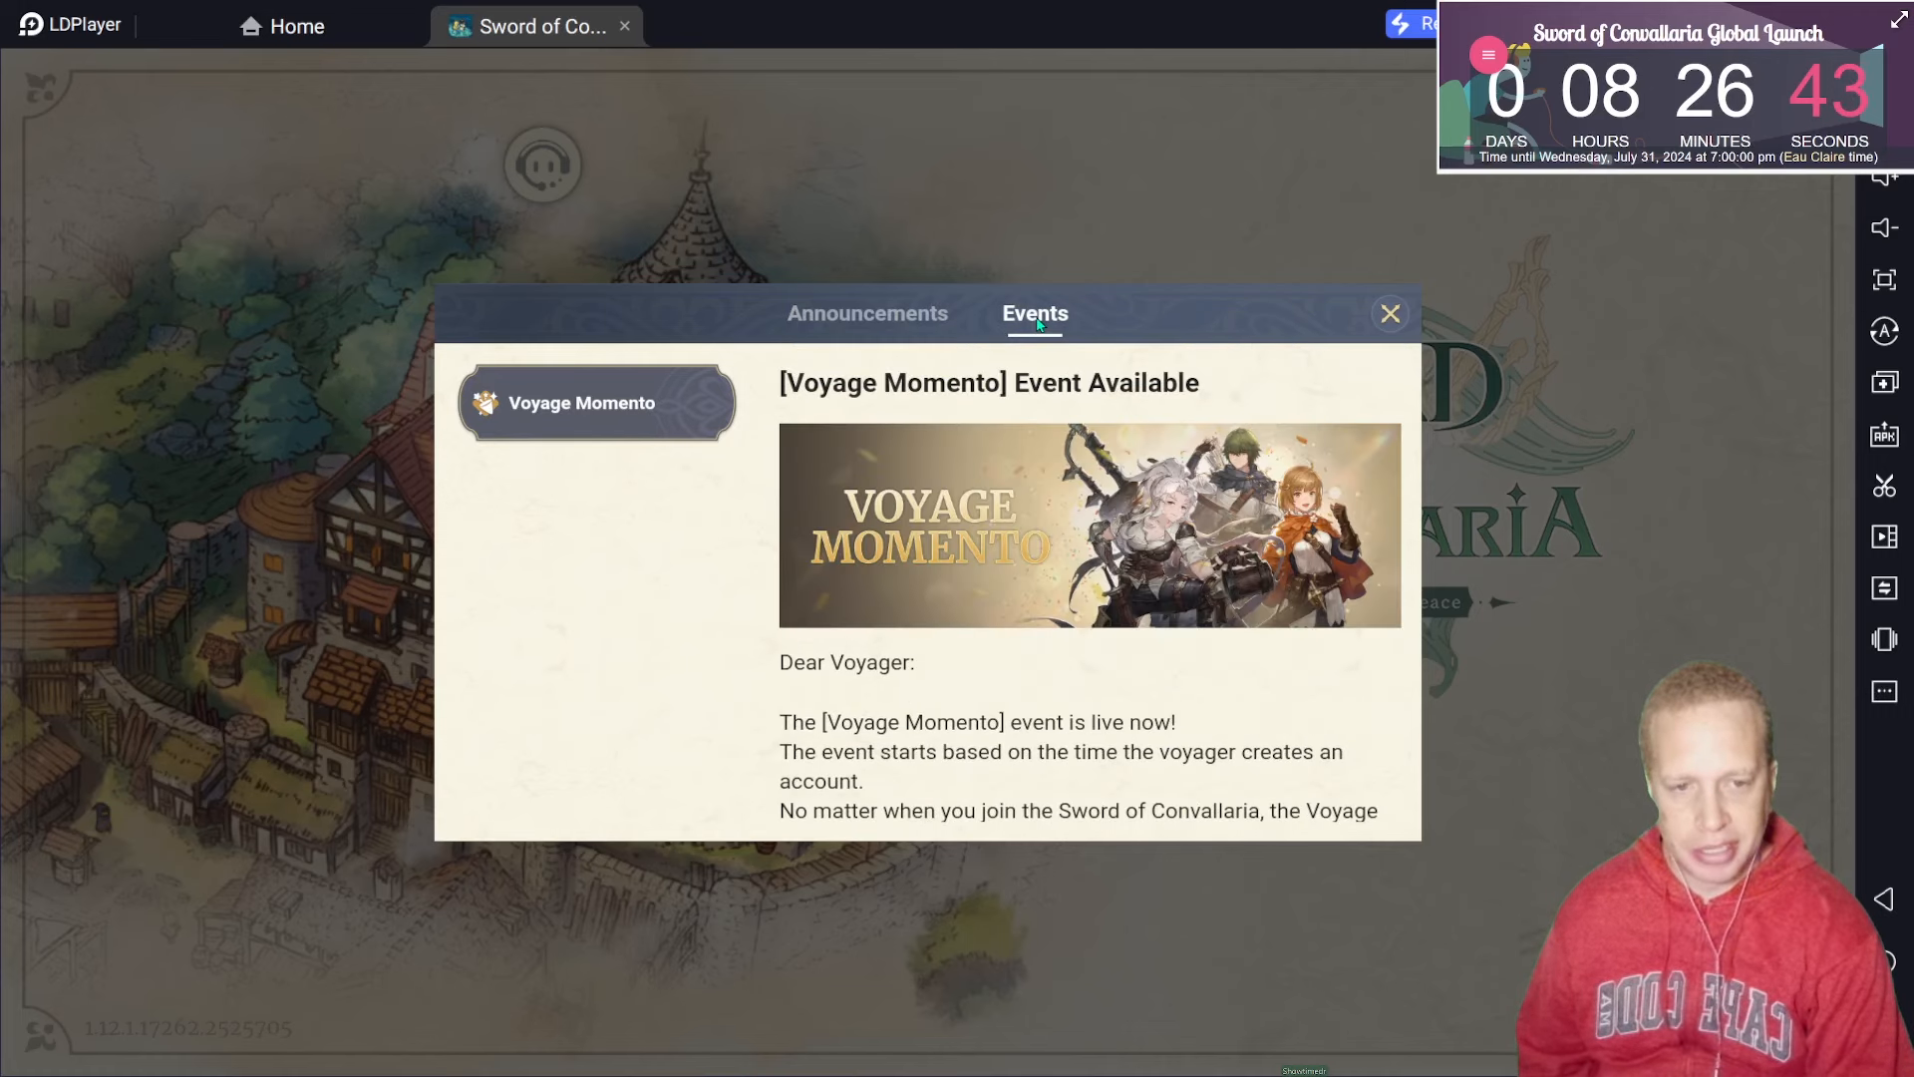
pyautogui.moveTo(648, 438)
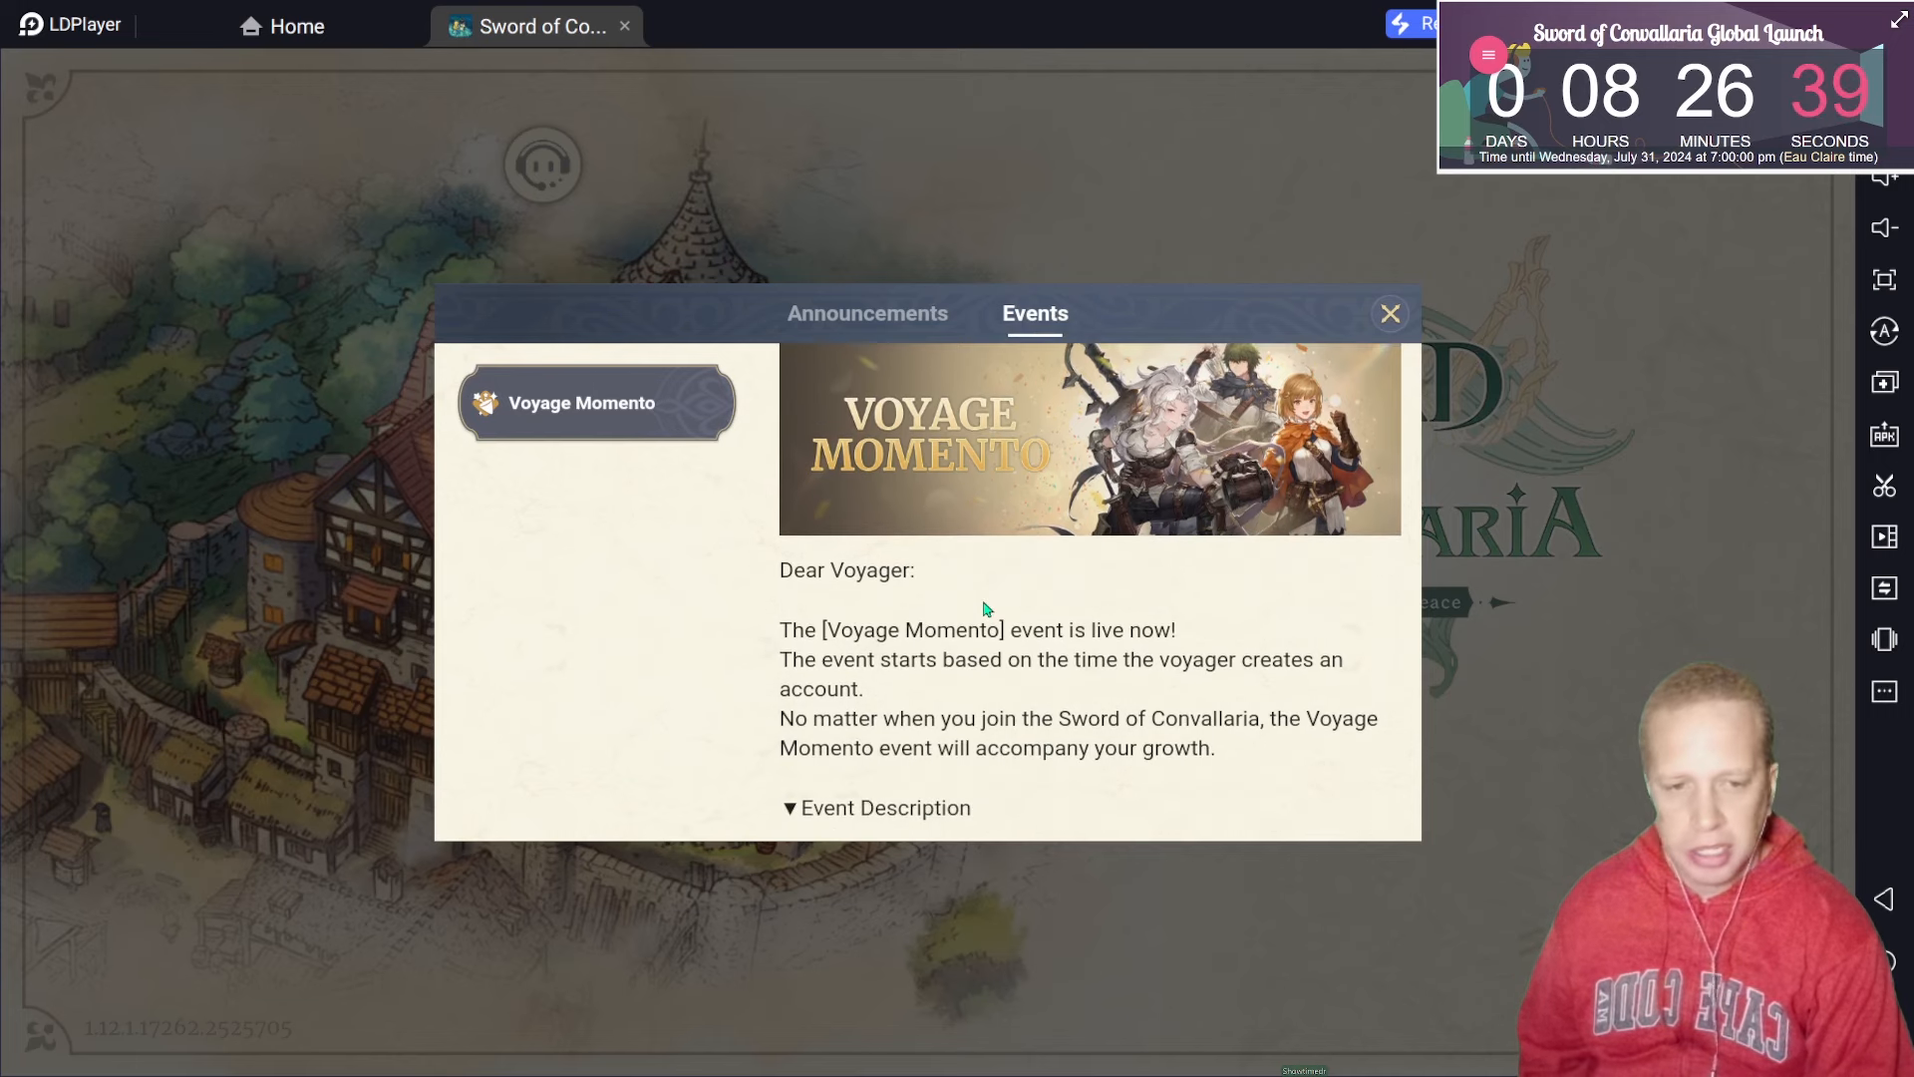
pyautogui.scroll(-3)
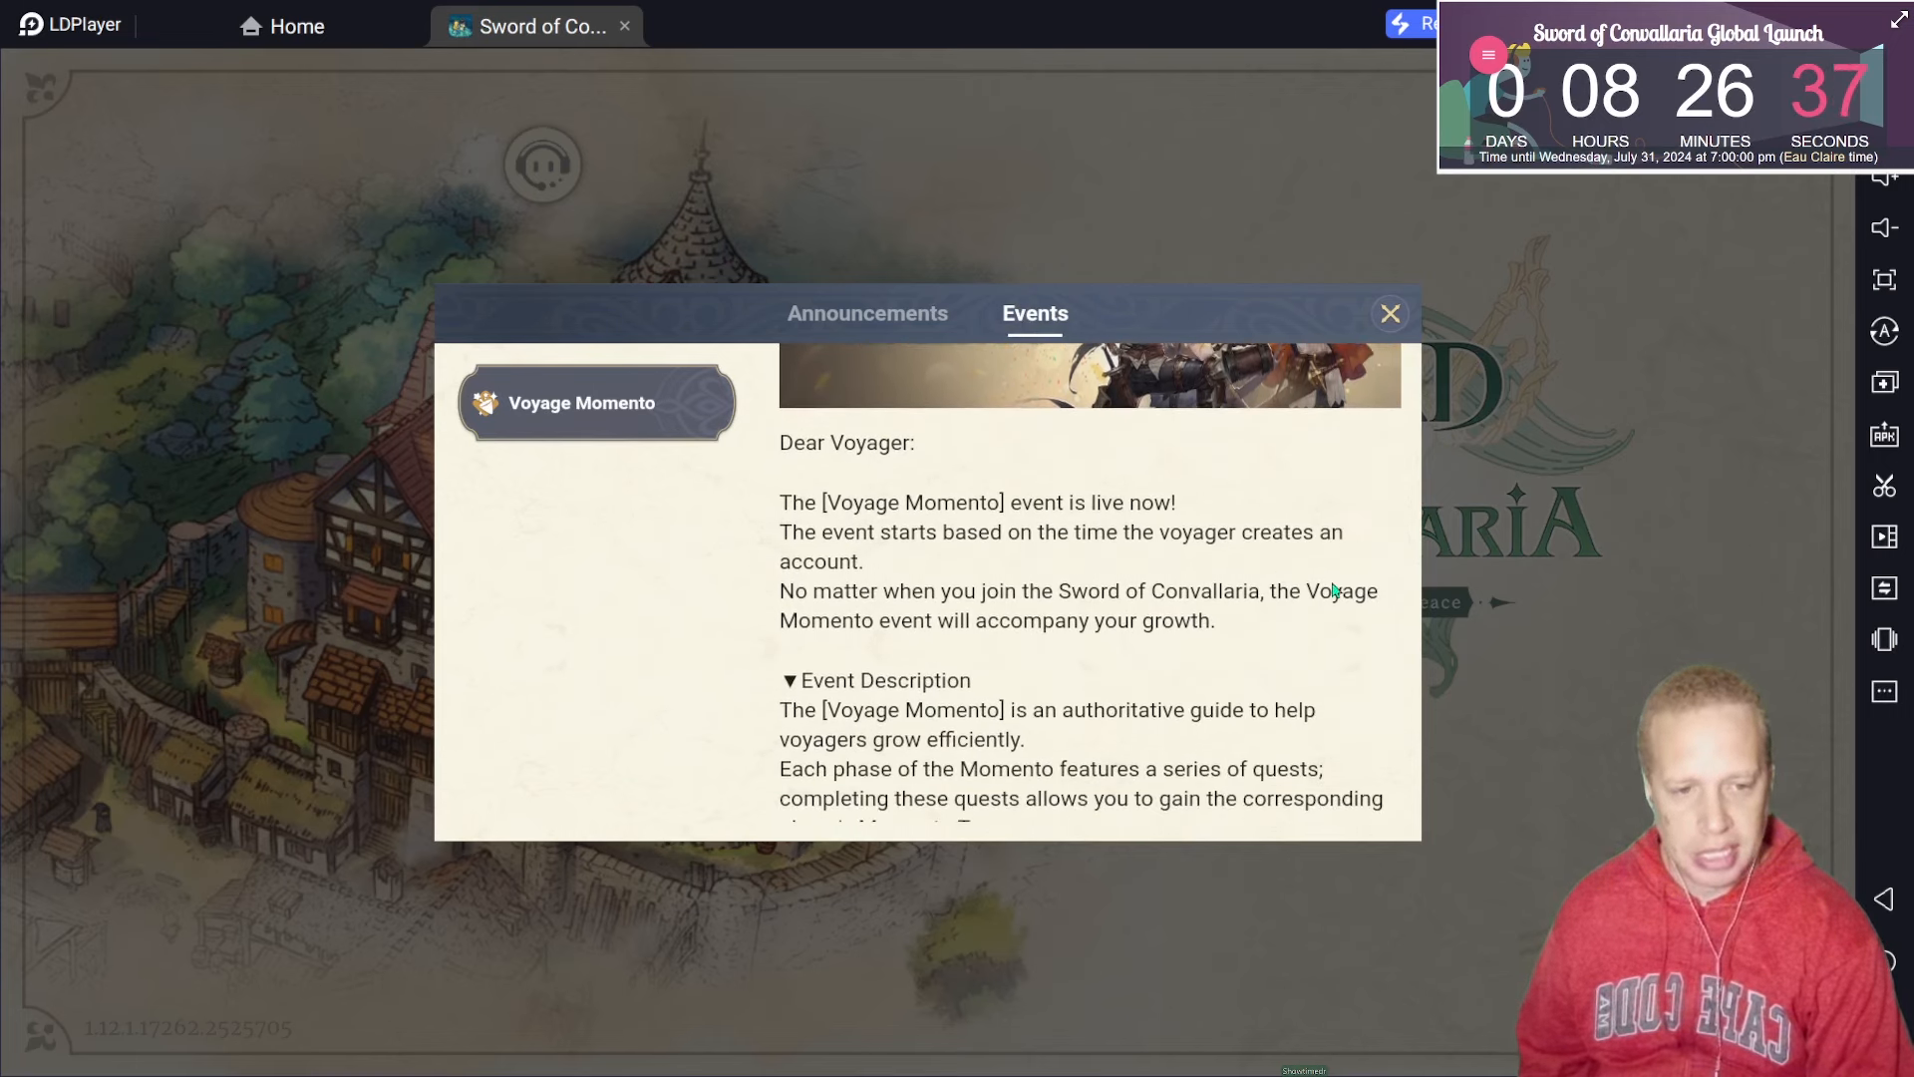
pyautogui.moveTo(887, 610)
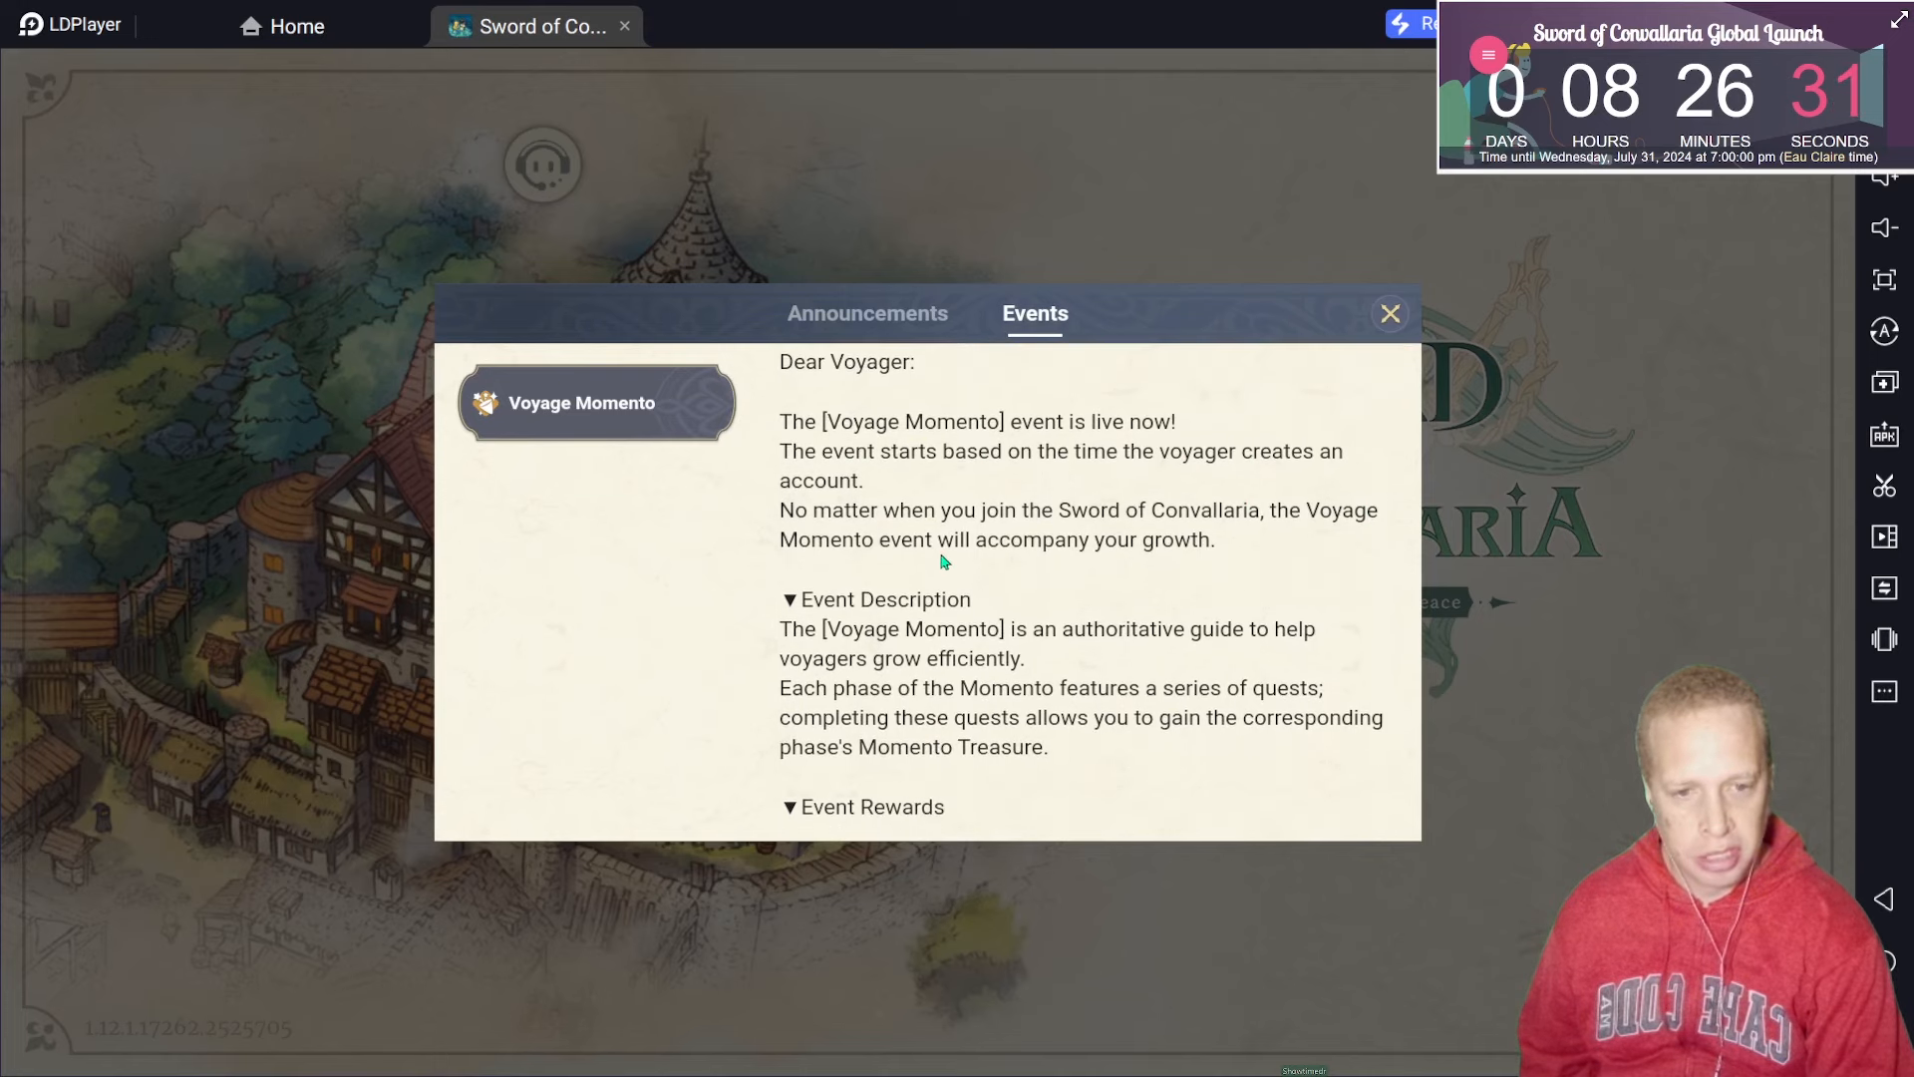
pyautogui.moveTo(759, 579)
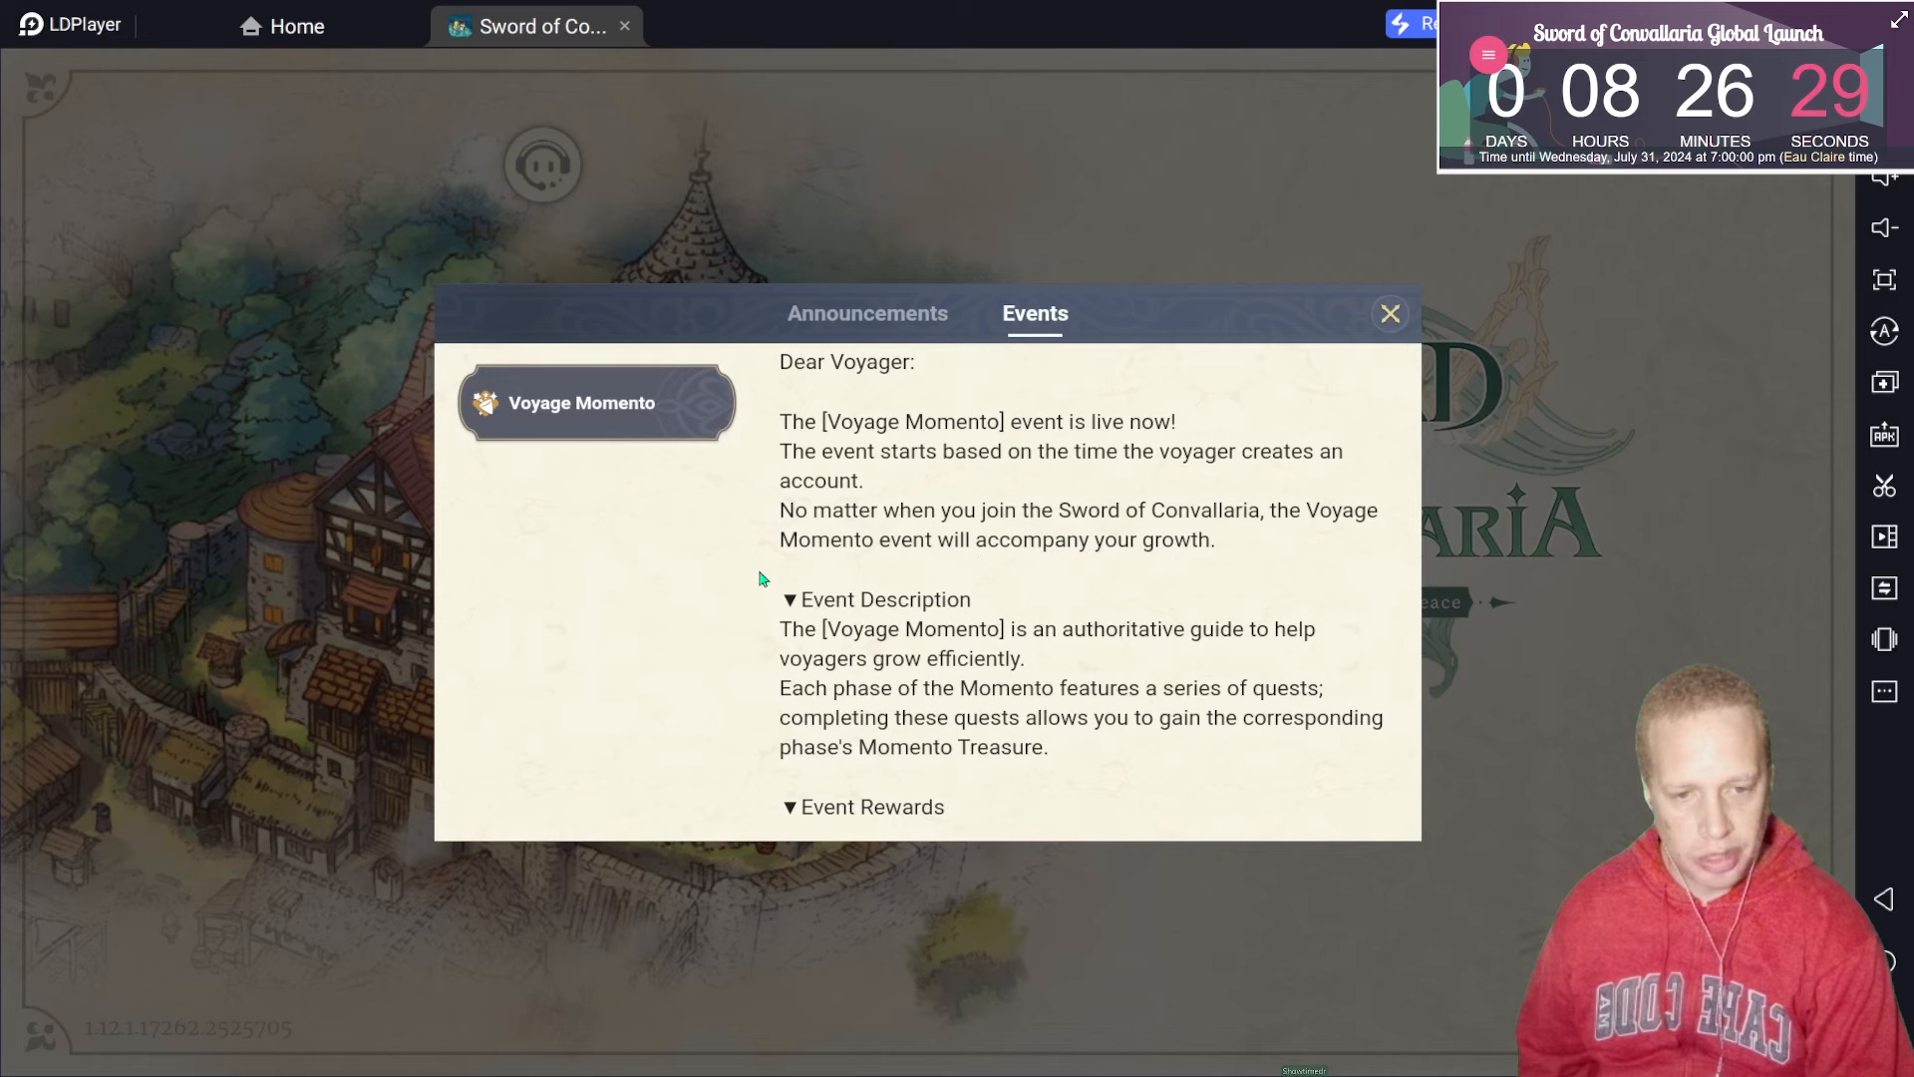
pyautogui.scroll(-3)
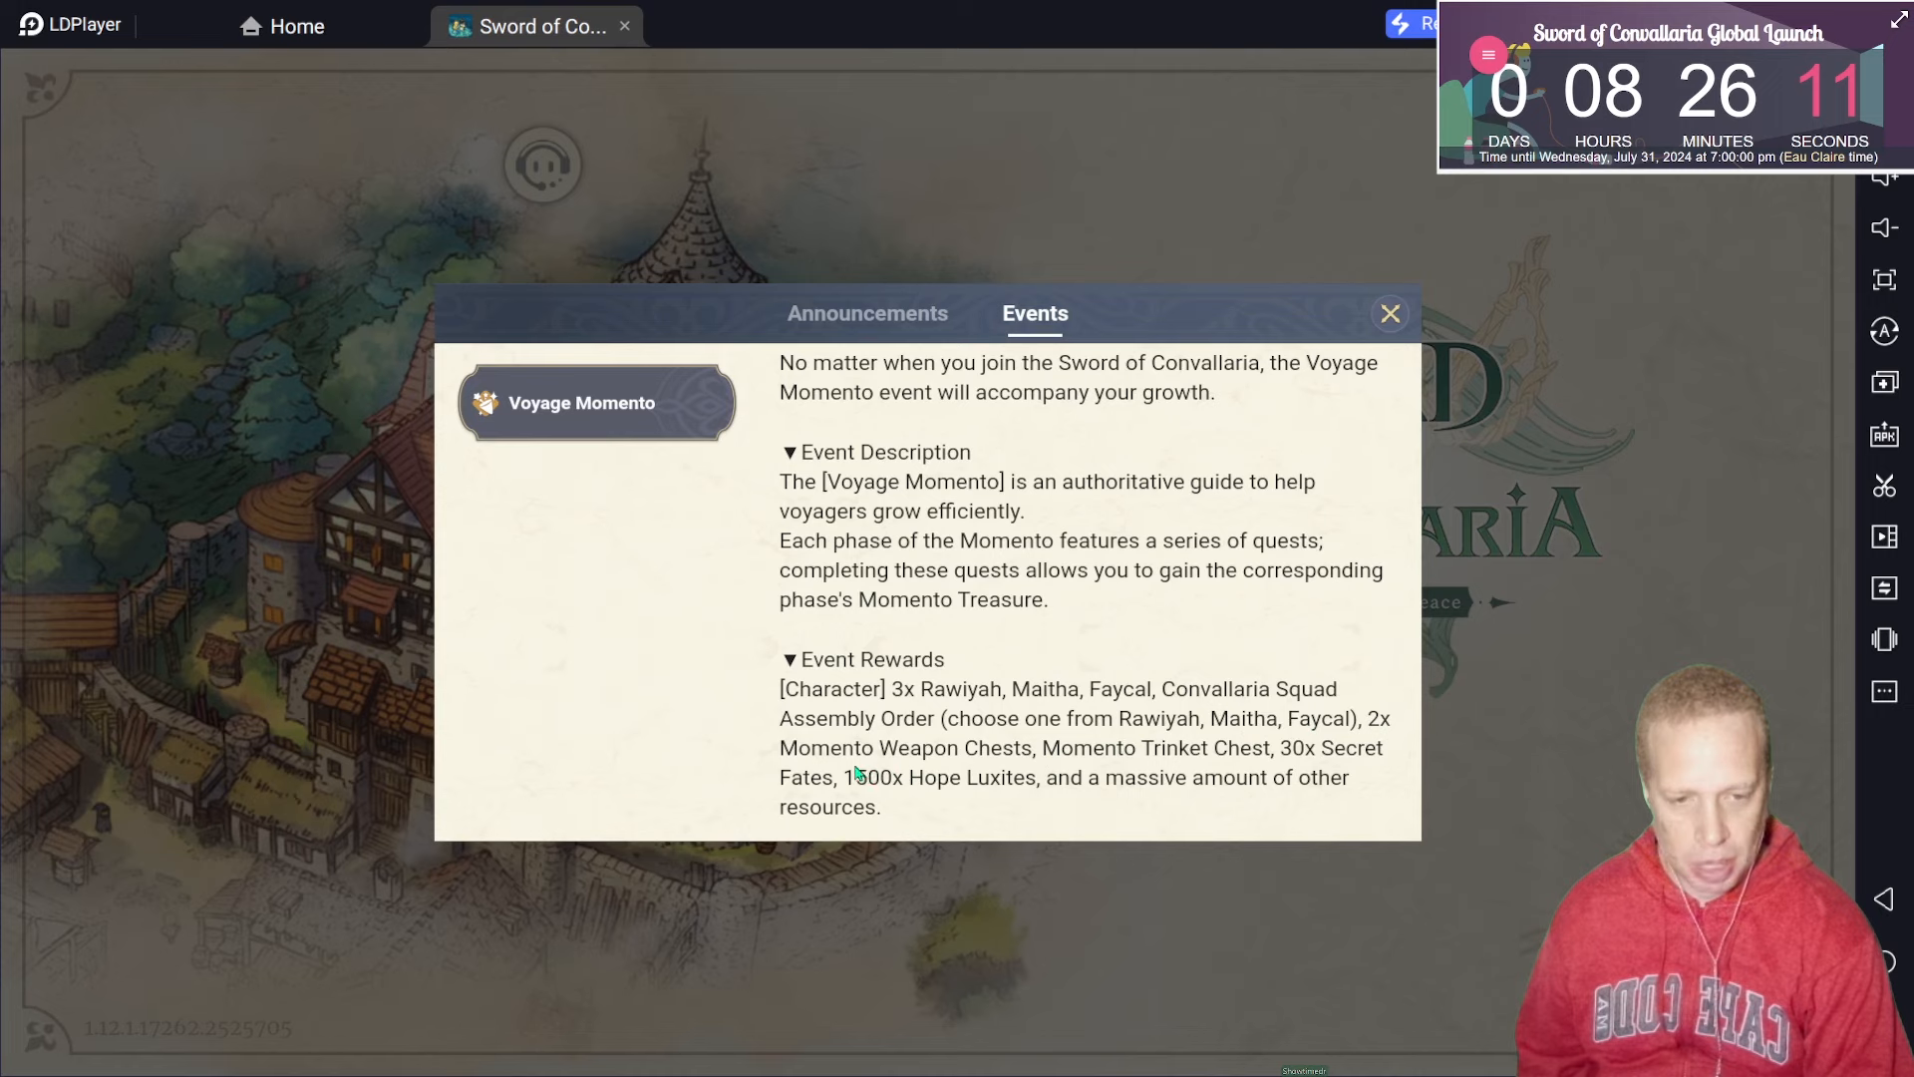
pyautogui.moveTo(970, 766)
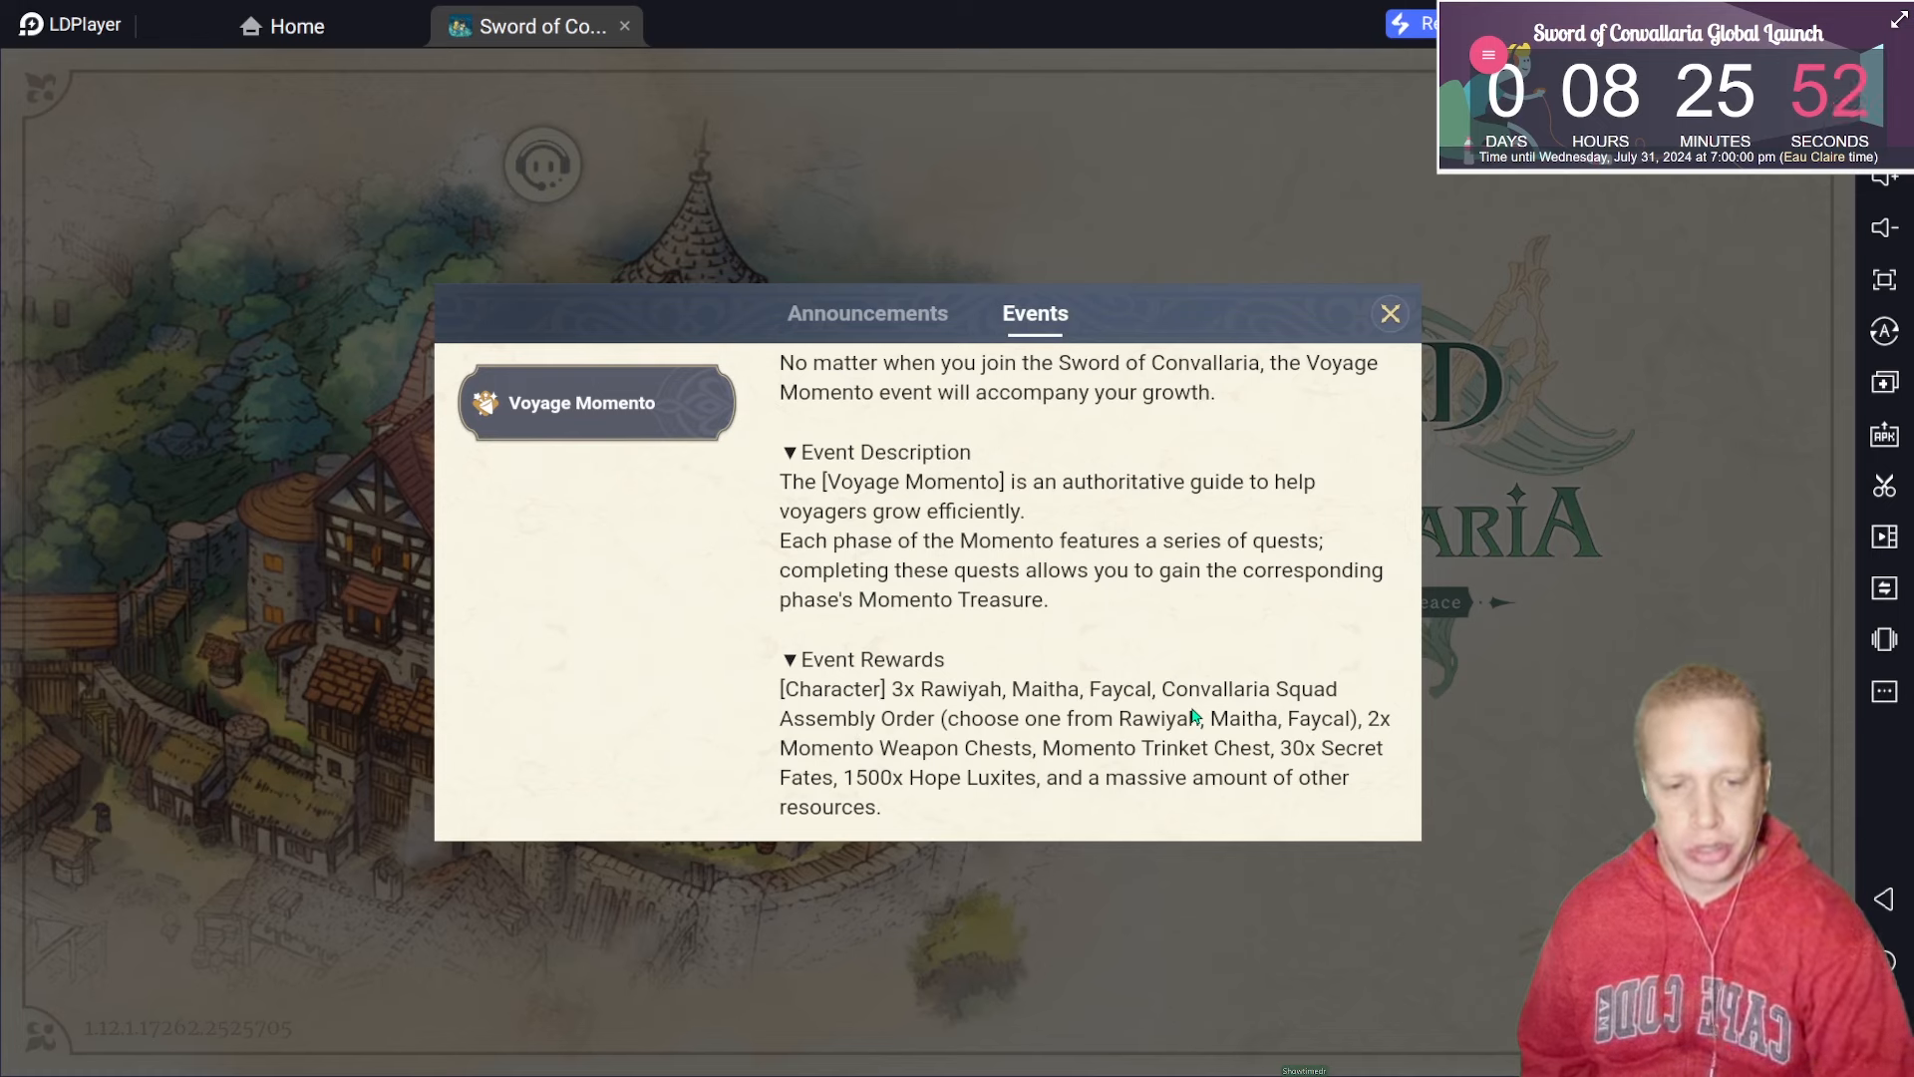
pyautogui.moveTo(1109, 712)
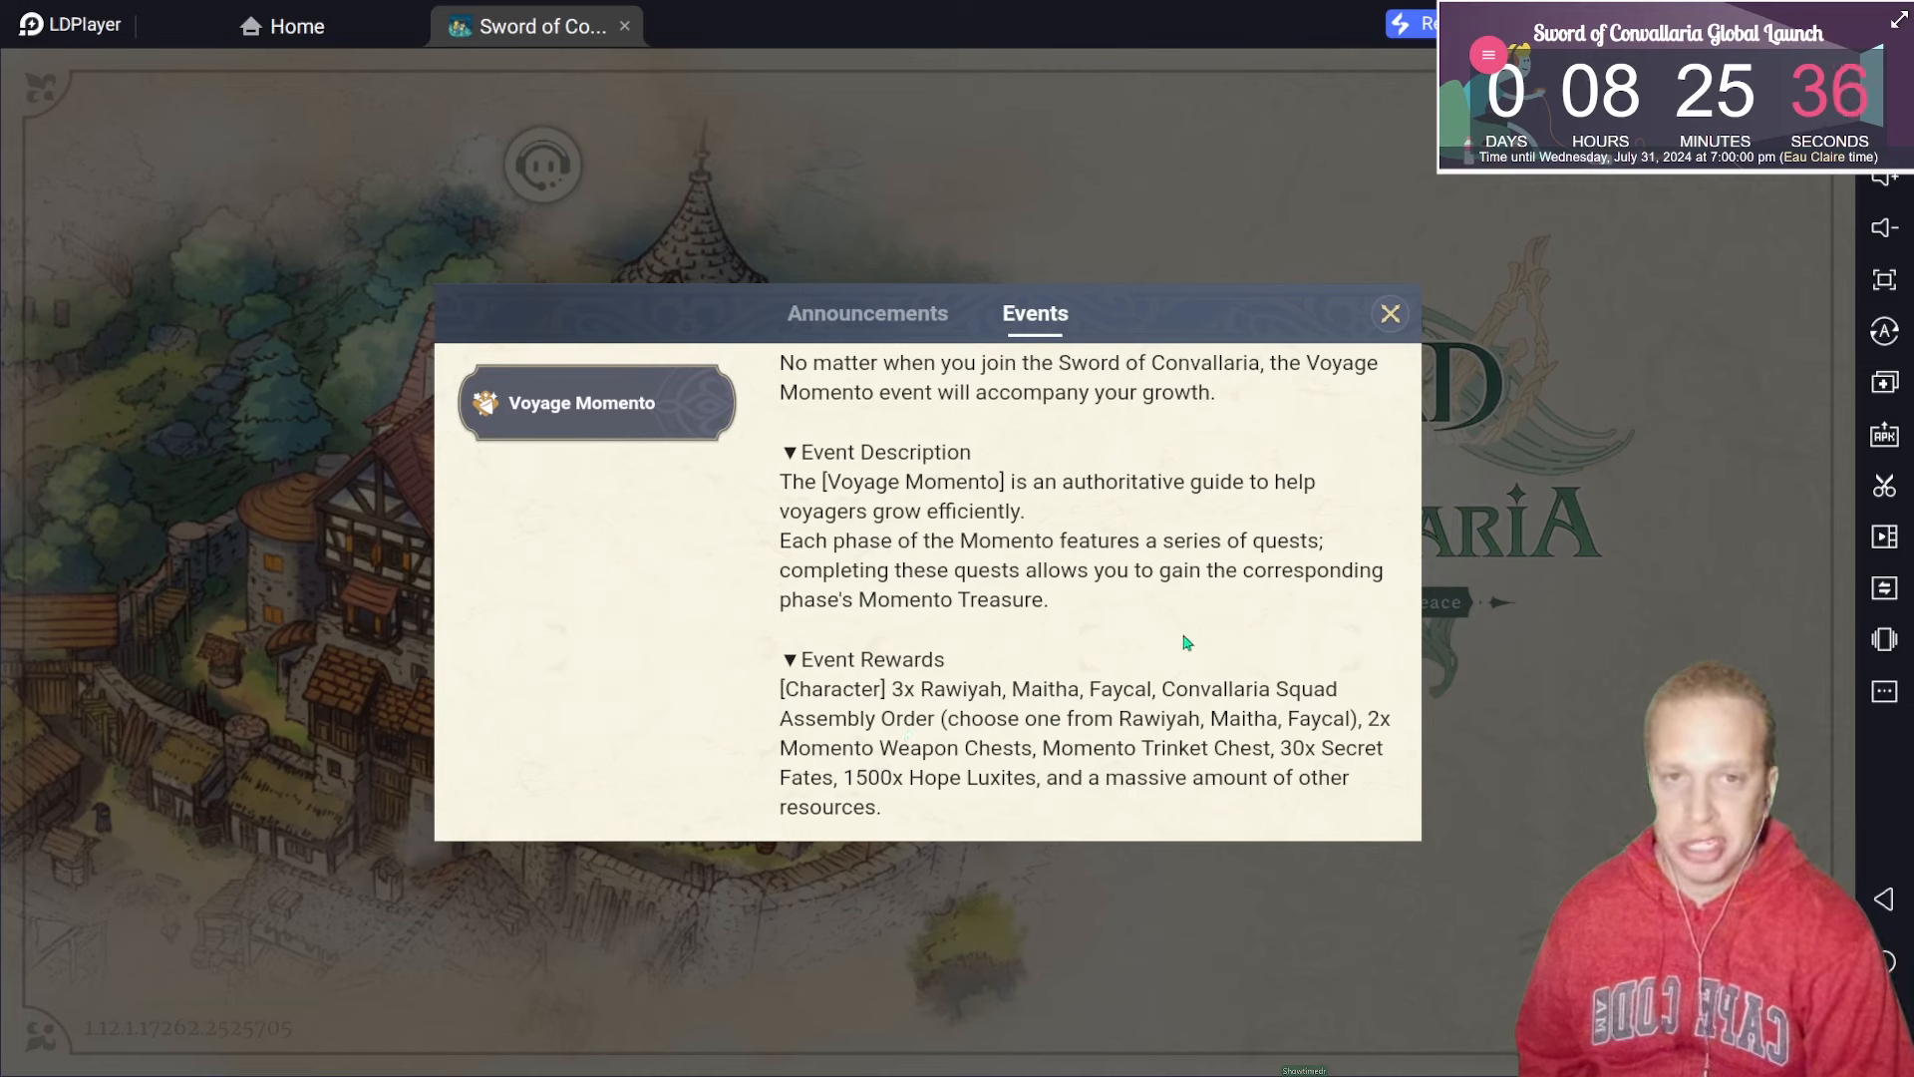
pyautogui.moveTo(1292, 709)
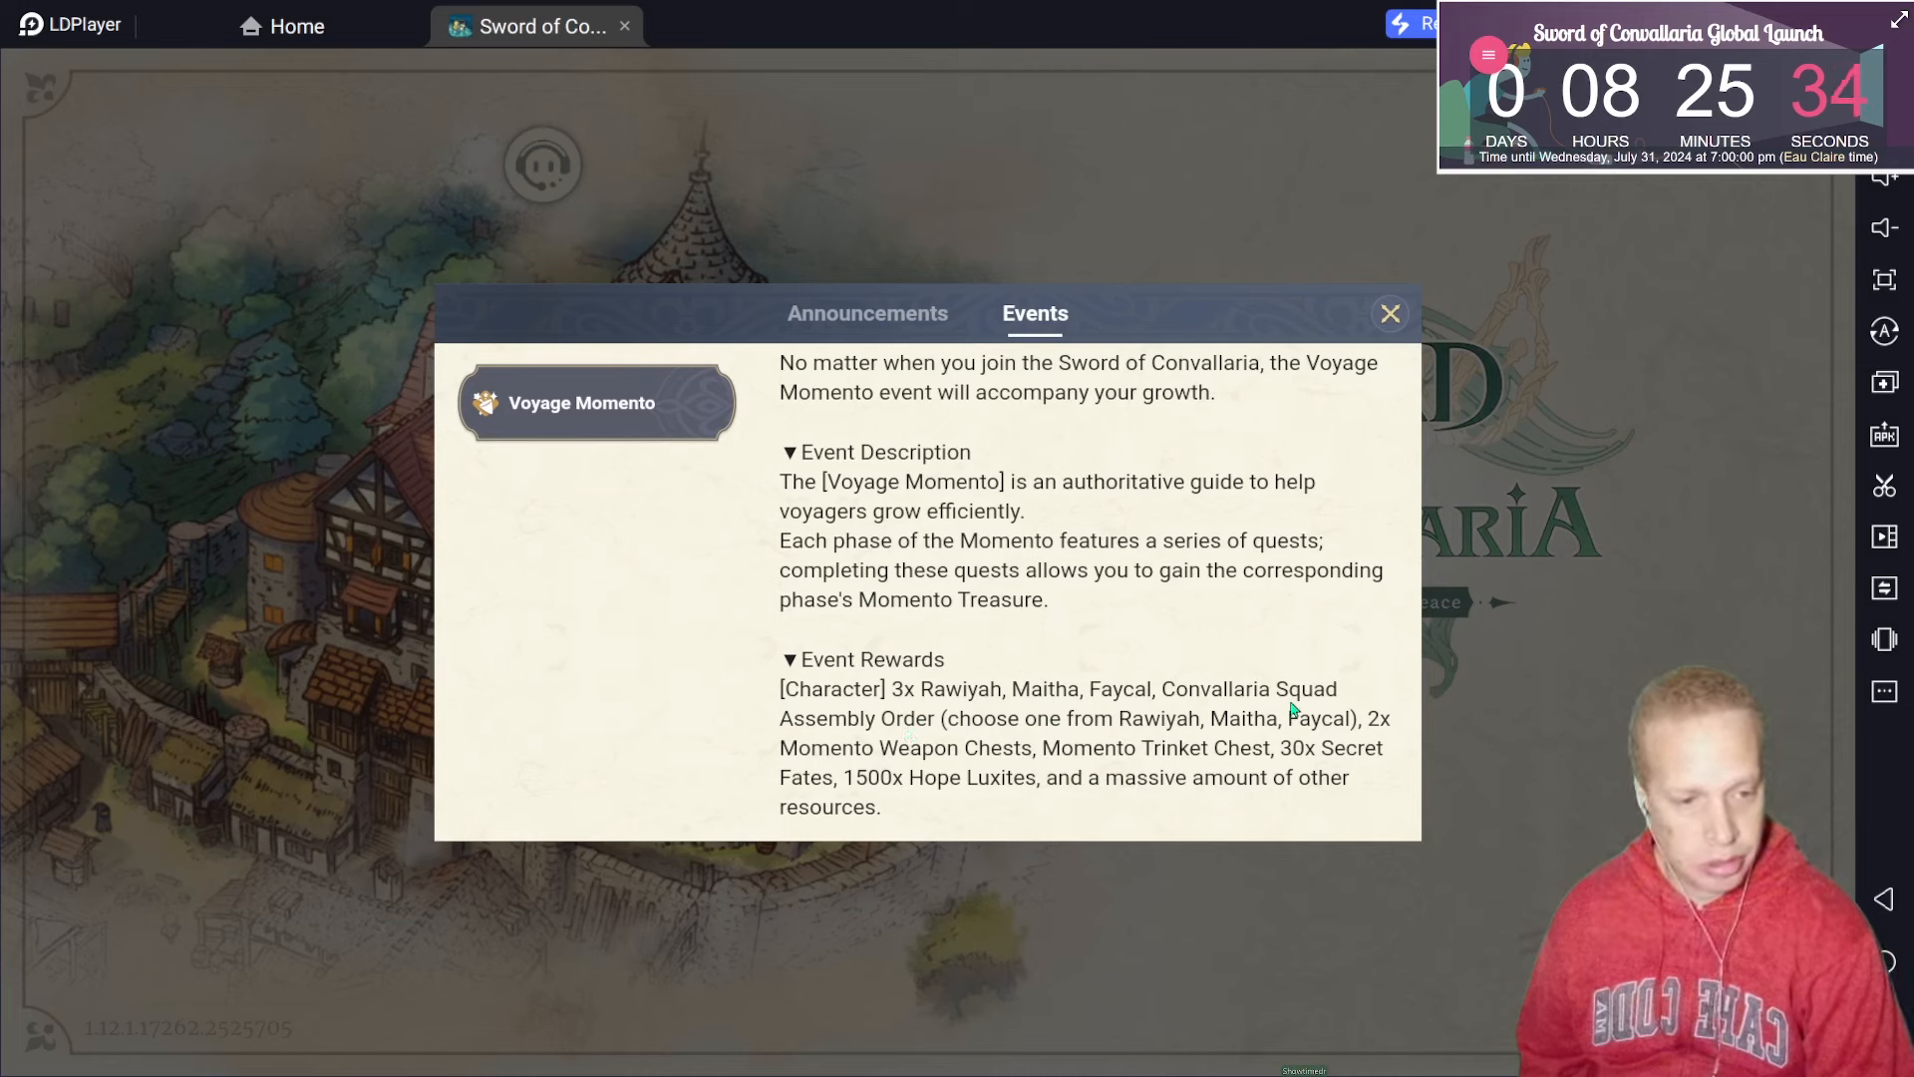
pyautogui.moveTo(1182, 745)
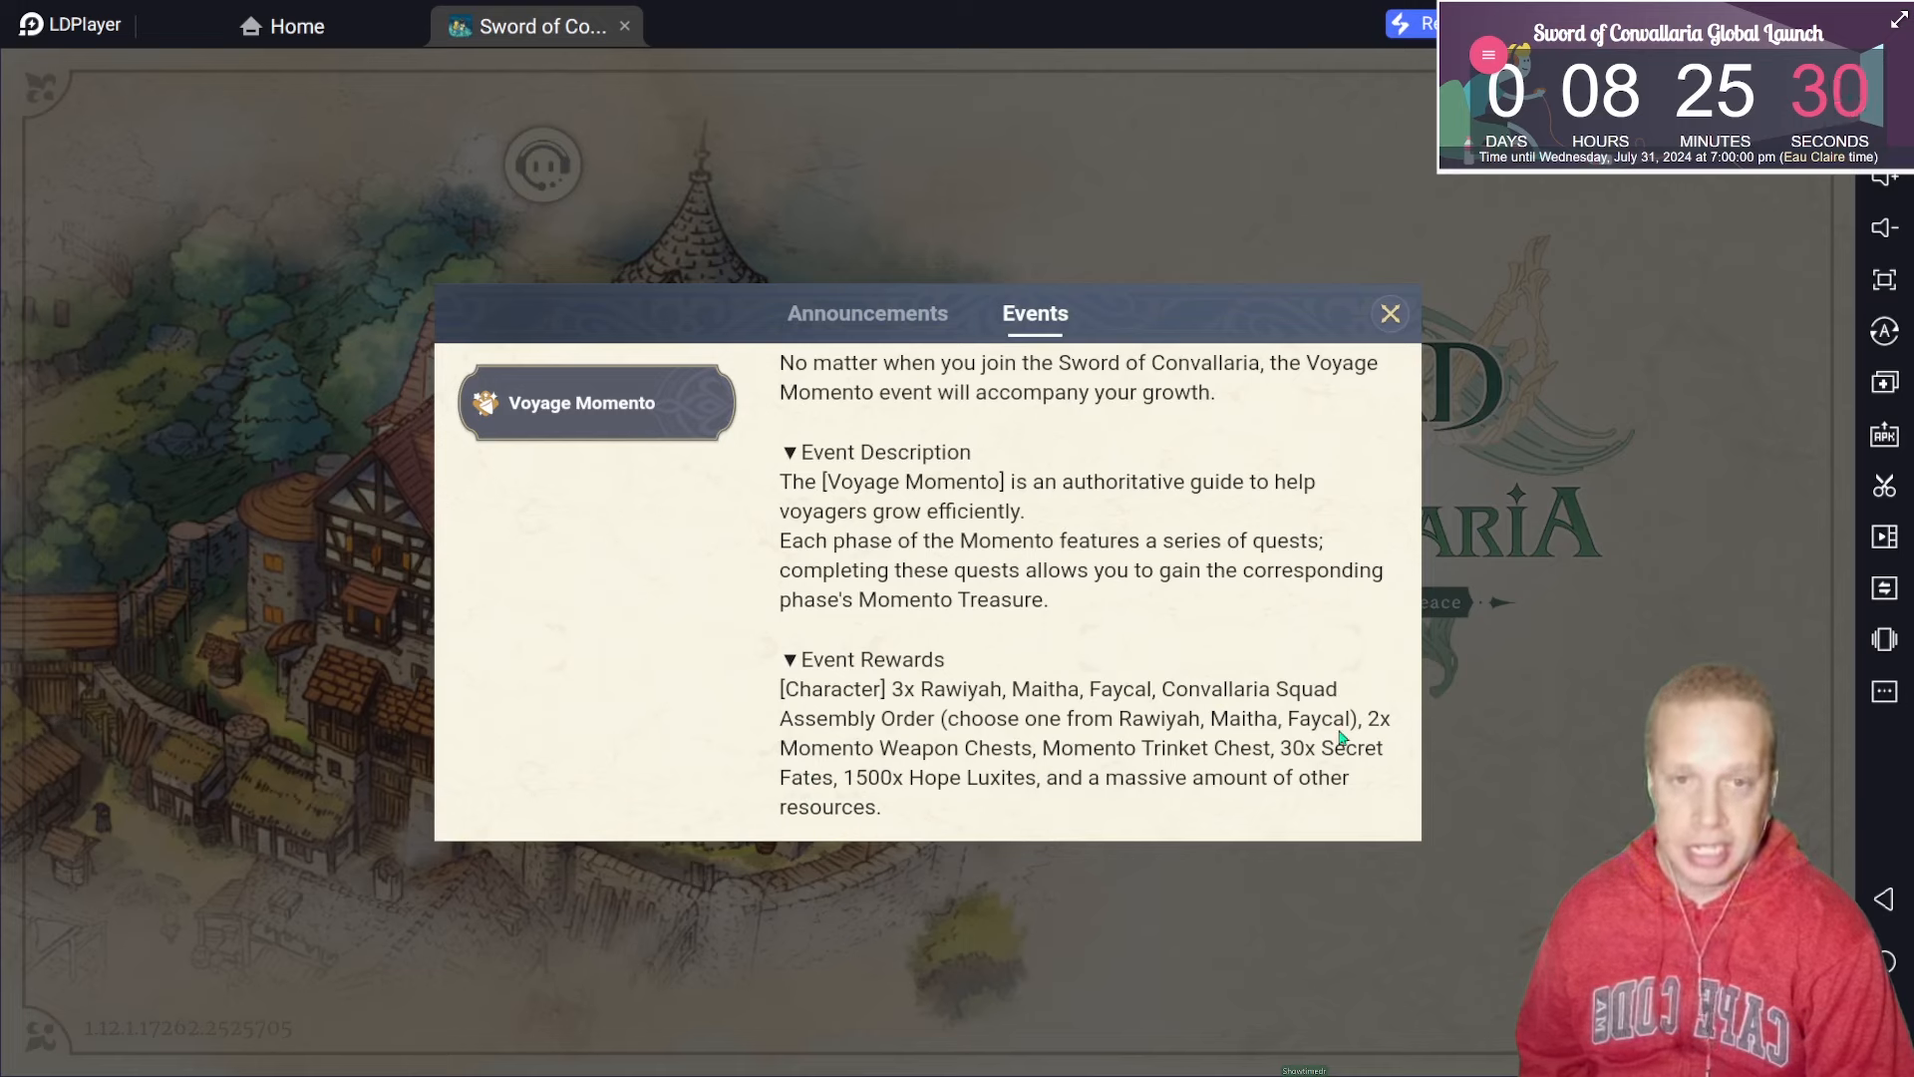
pyautogui.moveTo(1170, 761)
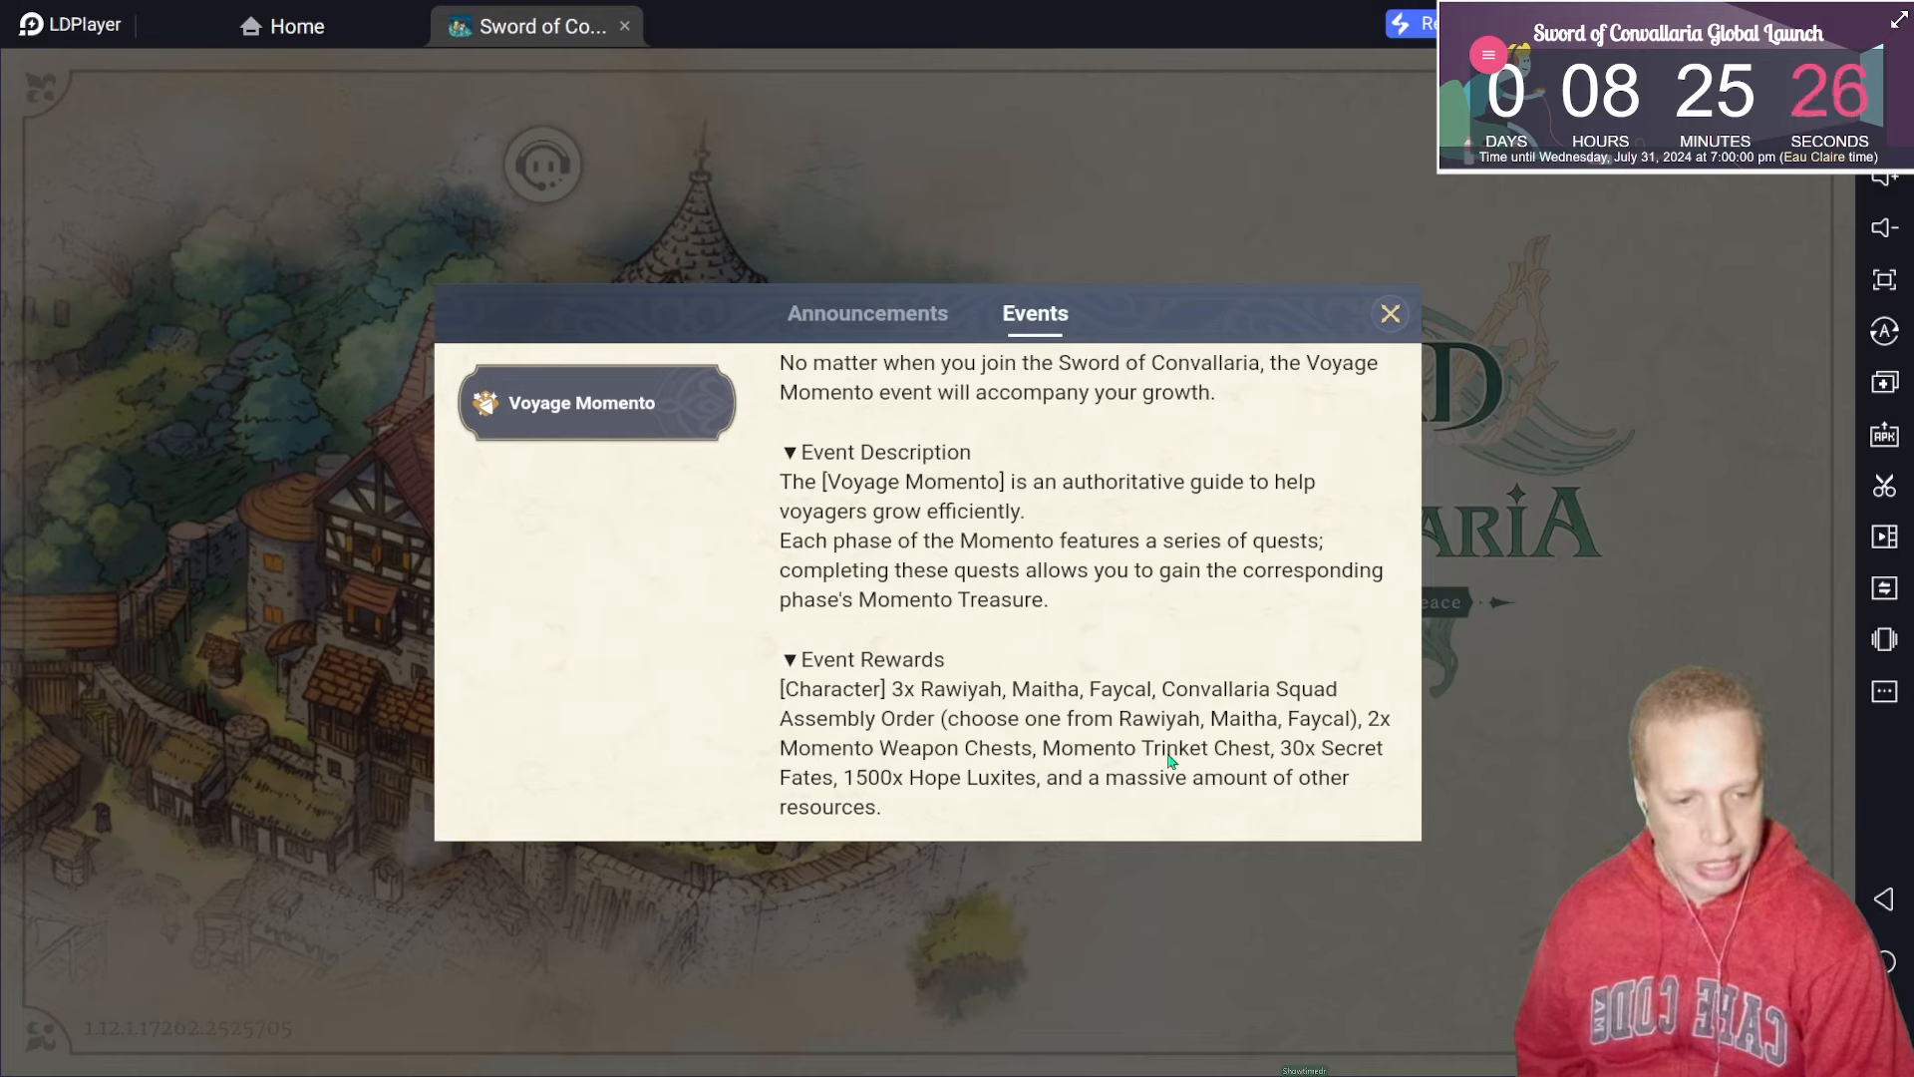
pyautogui.moveTo(1339, 766)
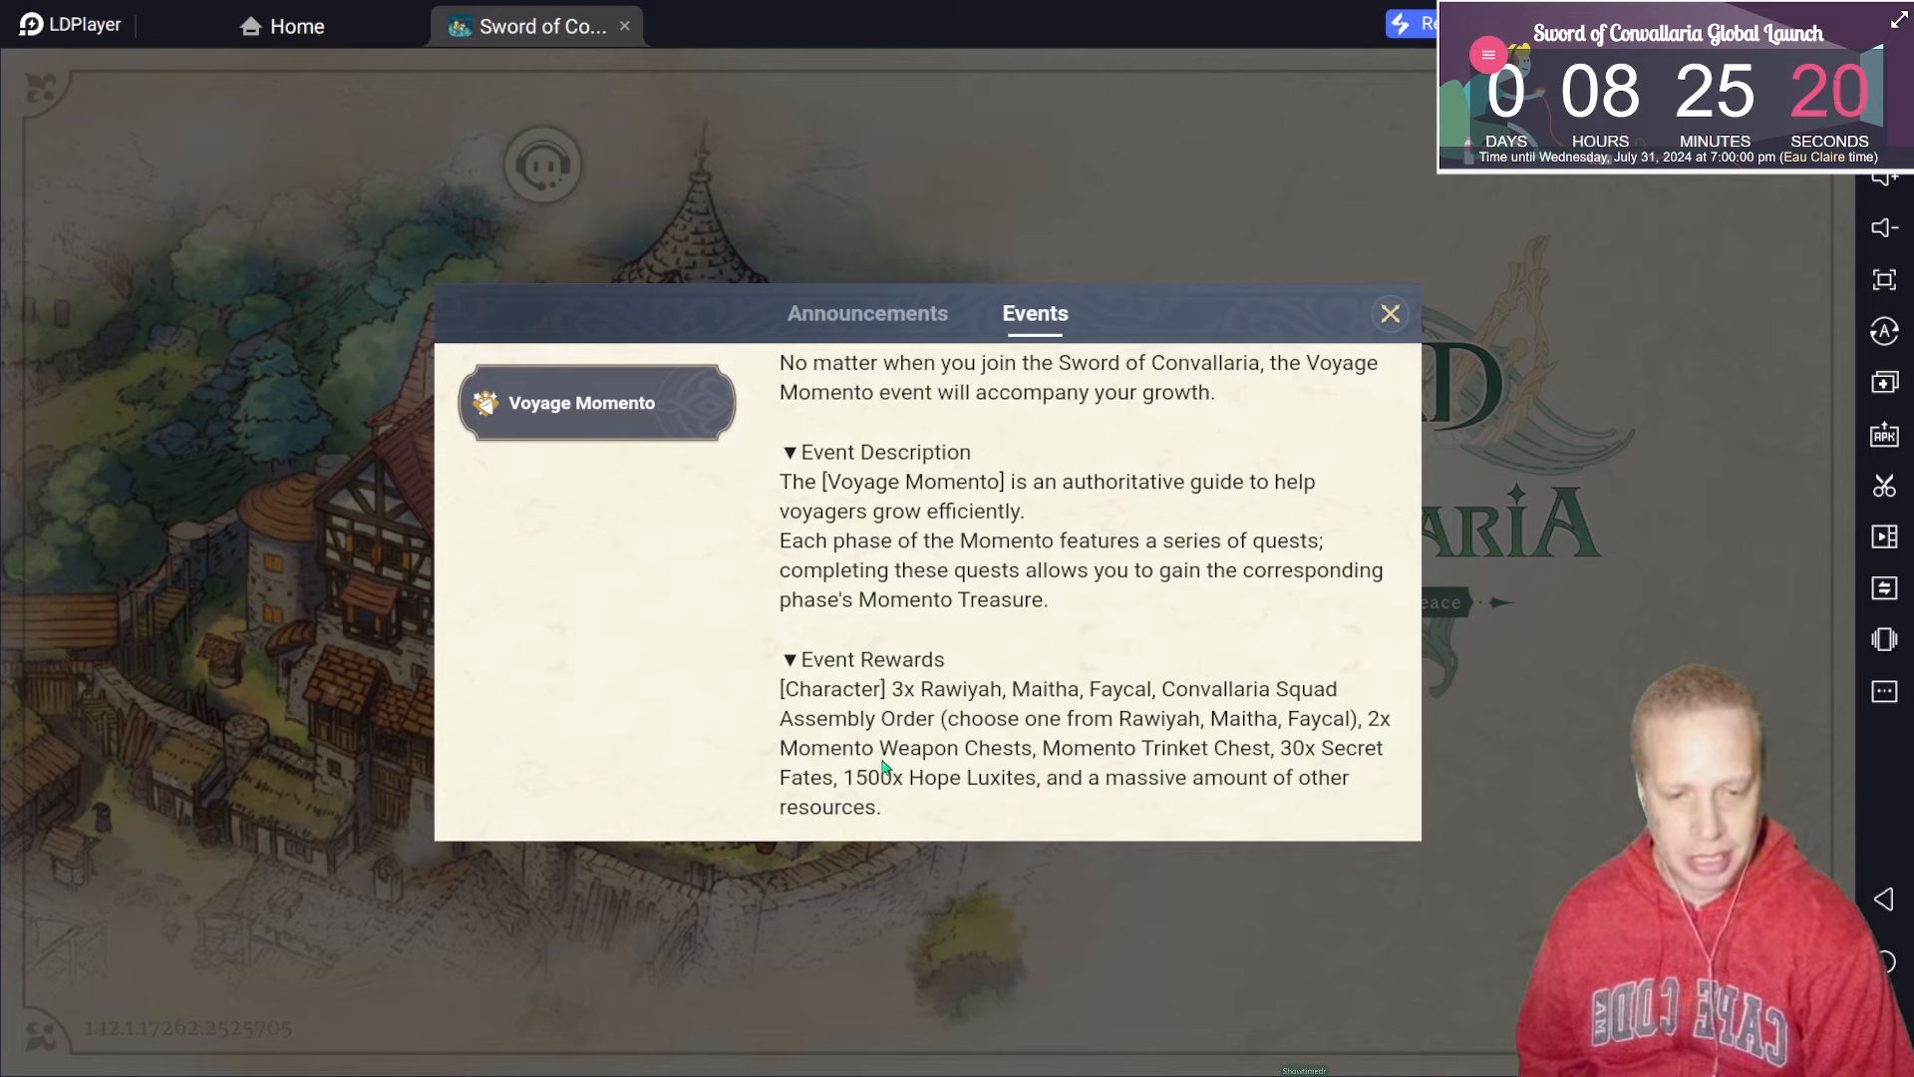
pyautogui.moveTo(864, 802)
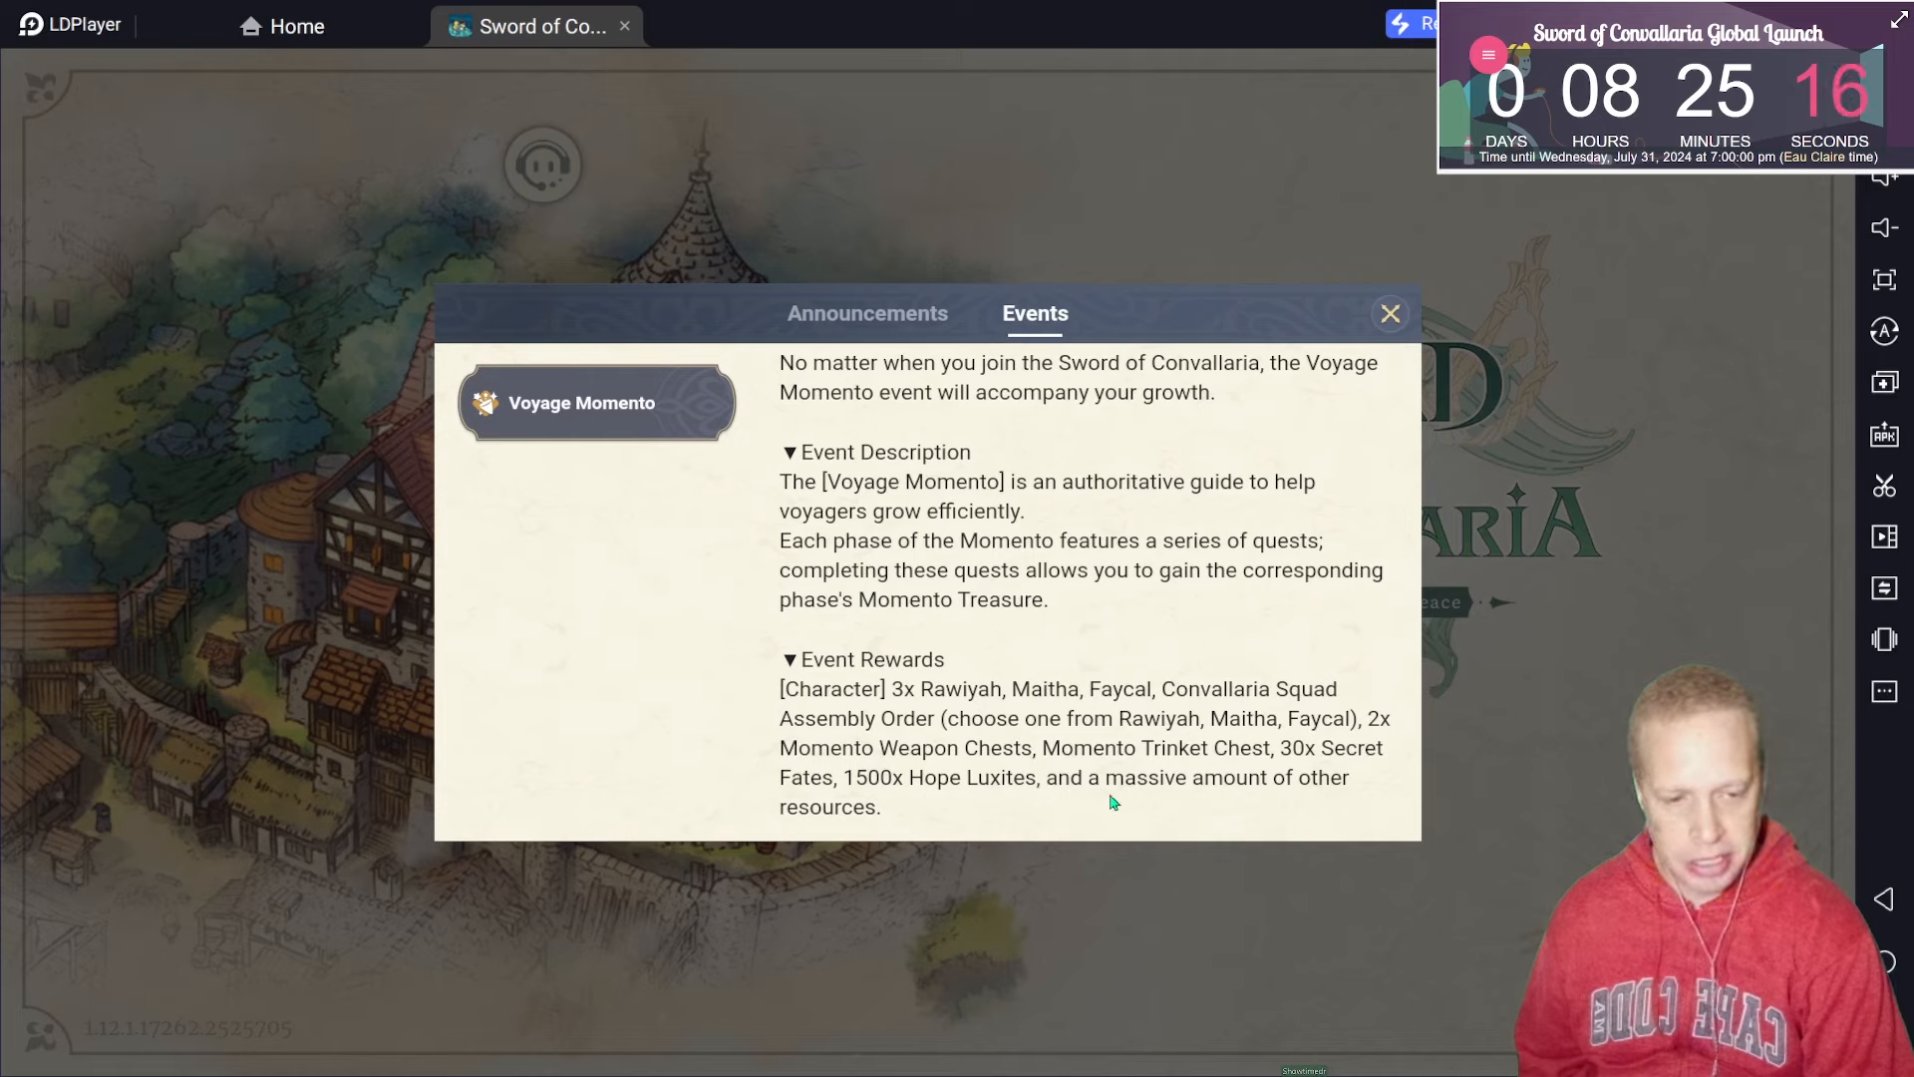
pyautogui.moveTo(1283, 815)
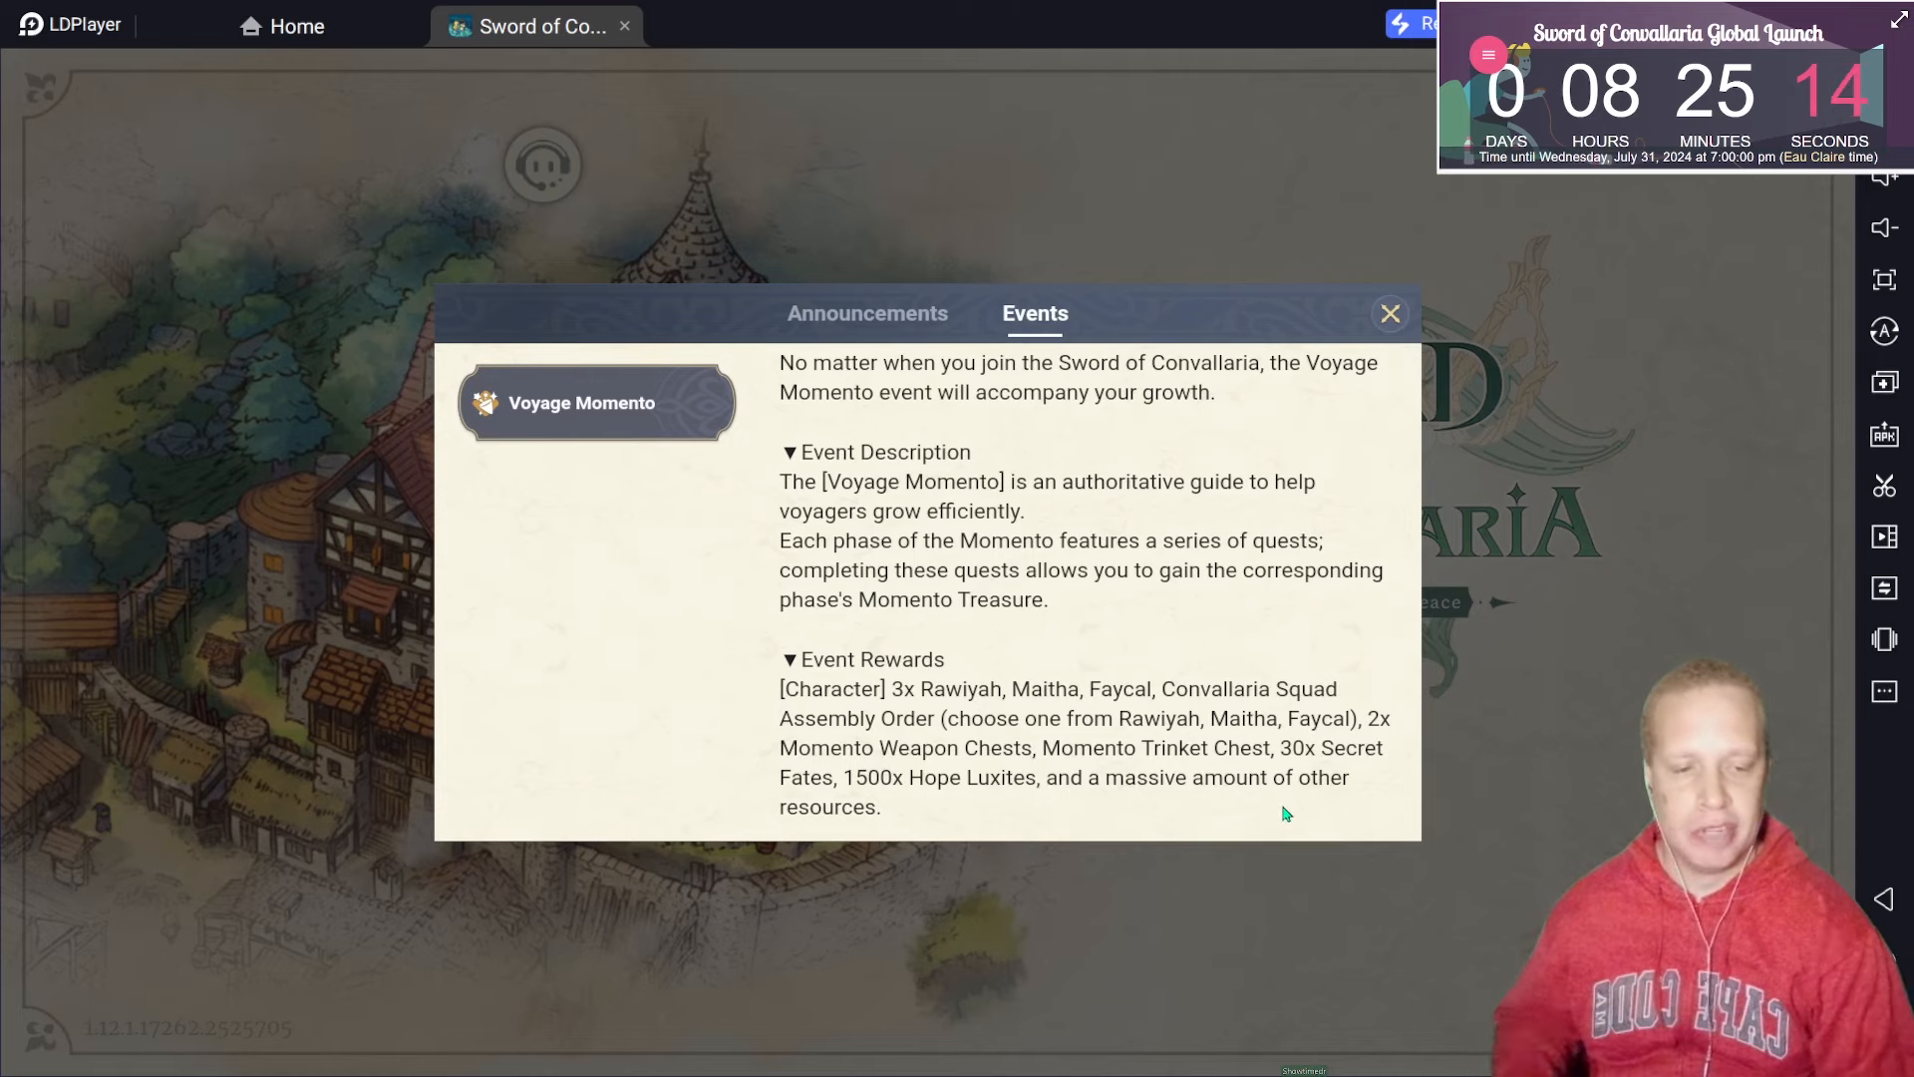
pyautogui.moveTo(1148, 790)
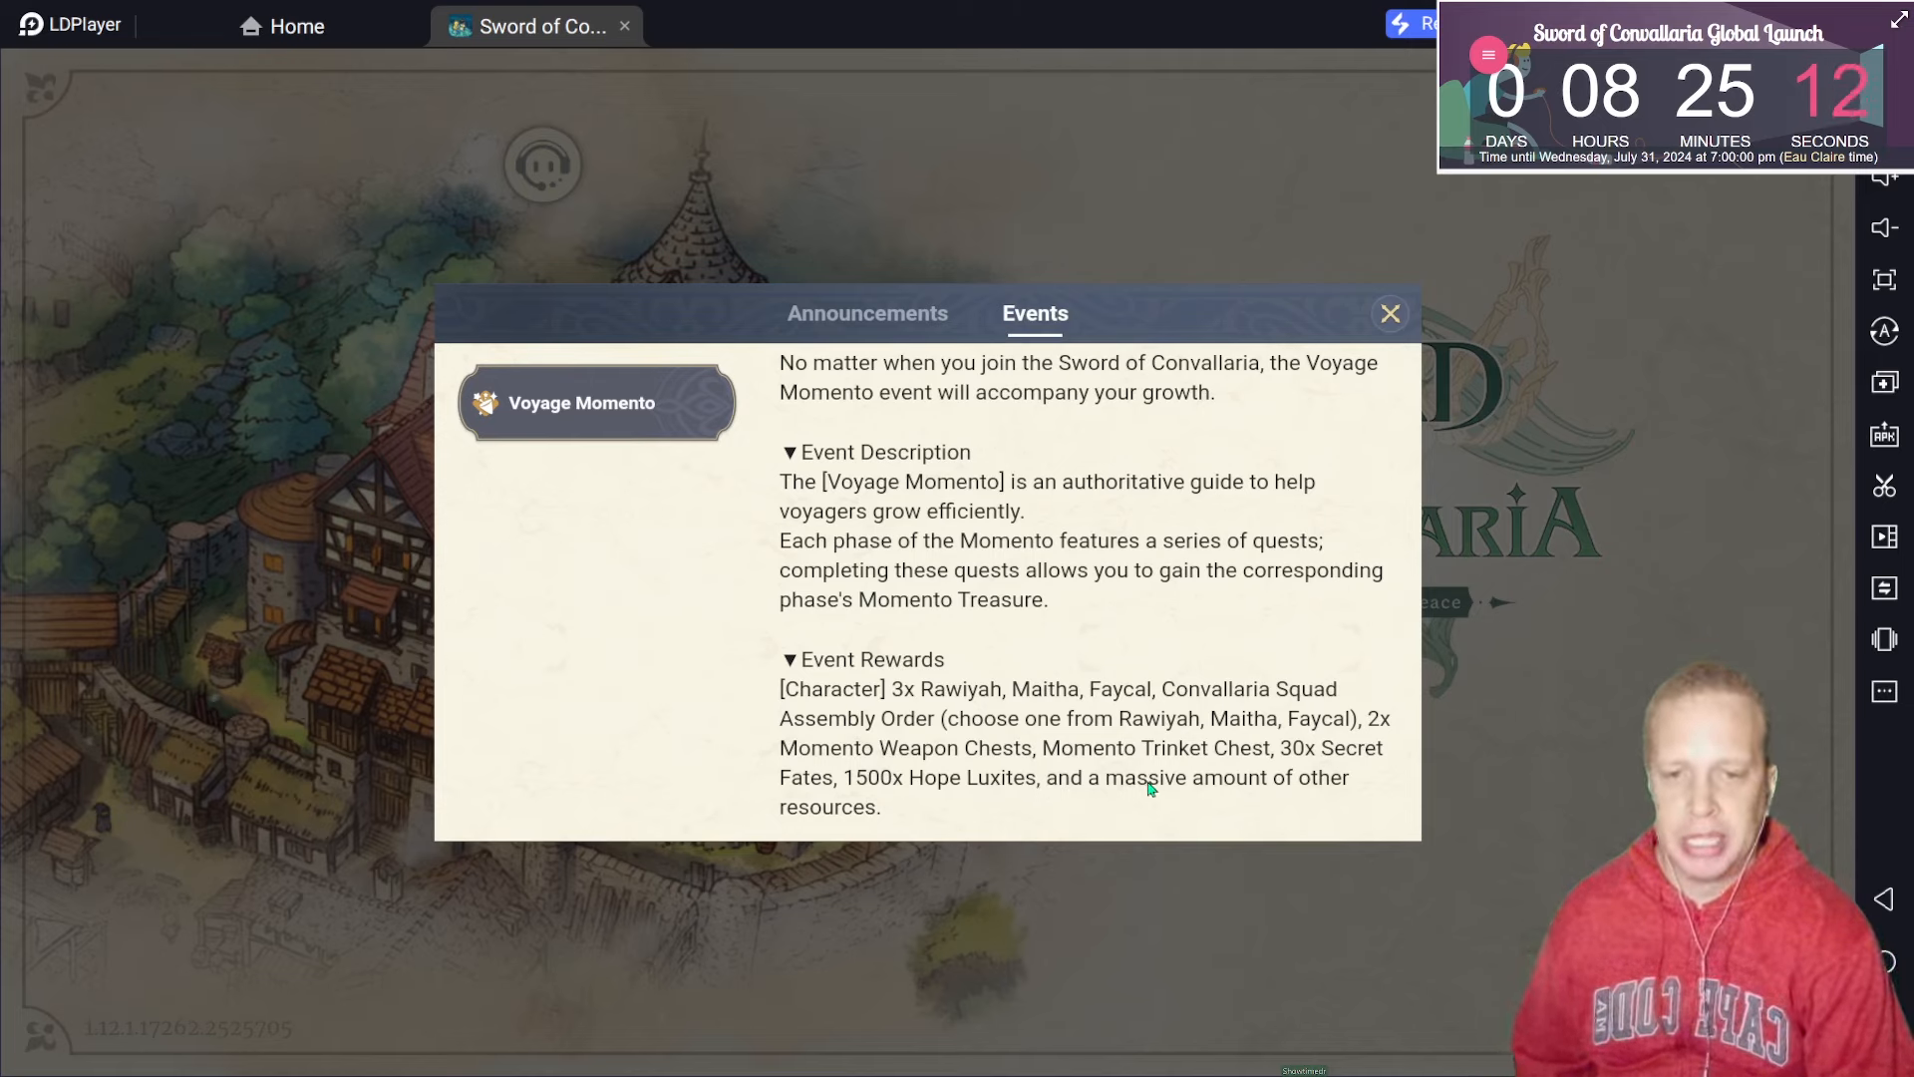
pyautogui.moveTo(714, 595)
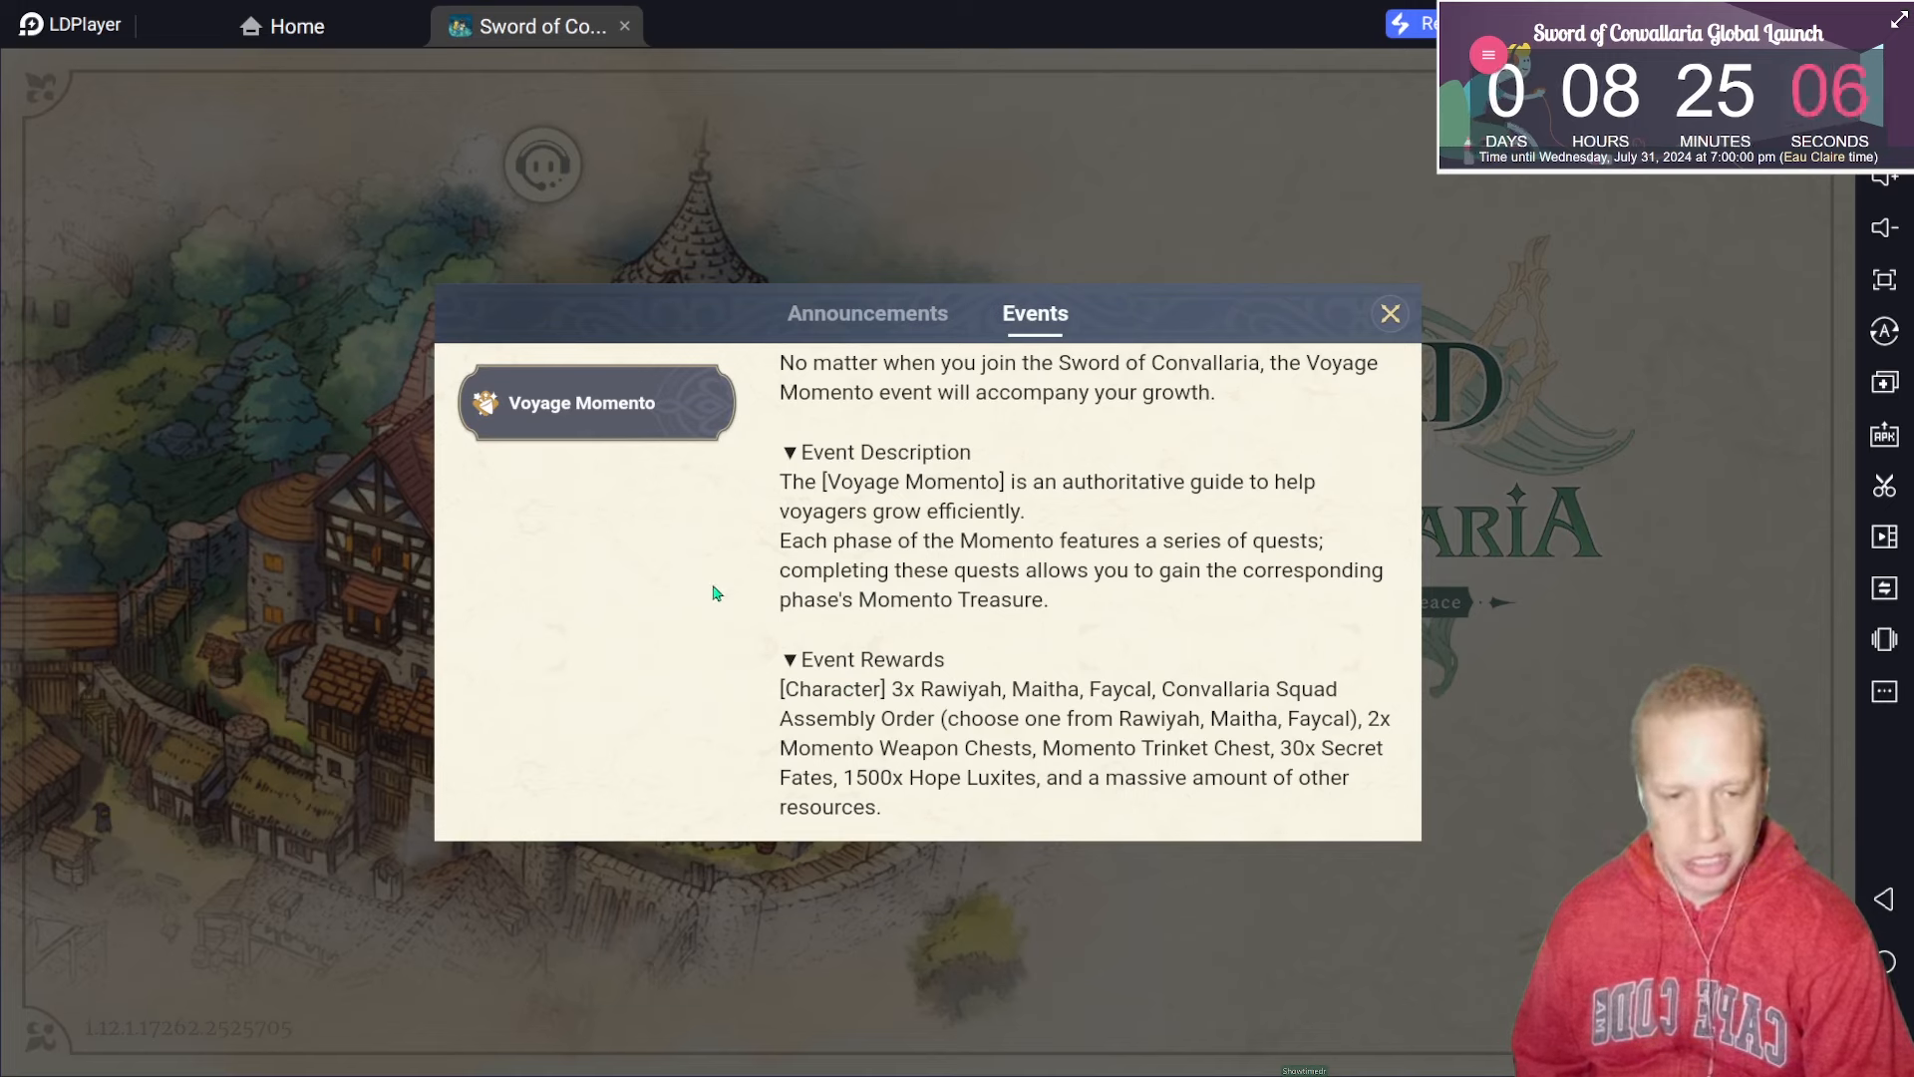
pyautogui.moveTo(986, 491)
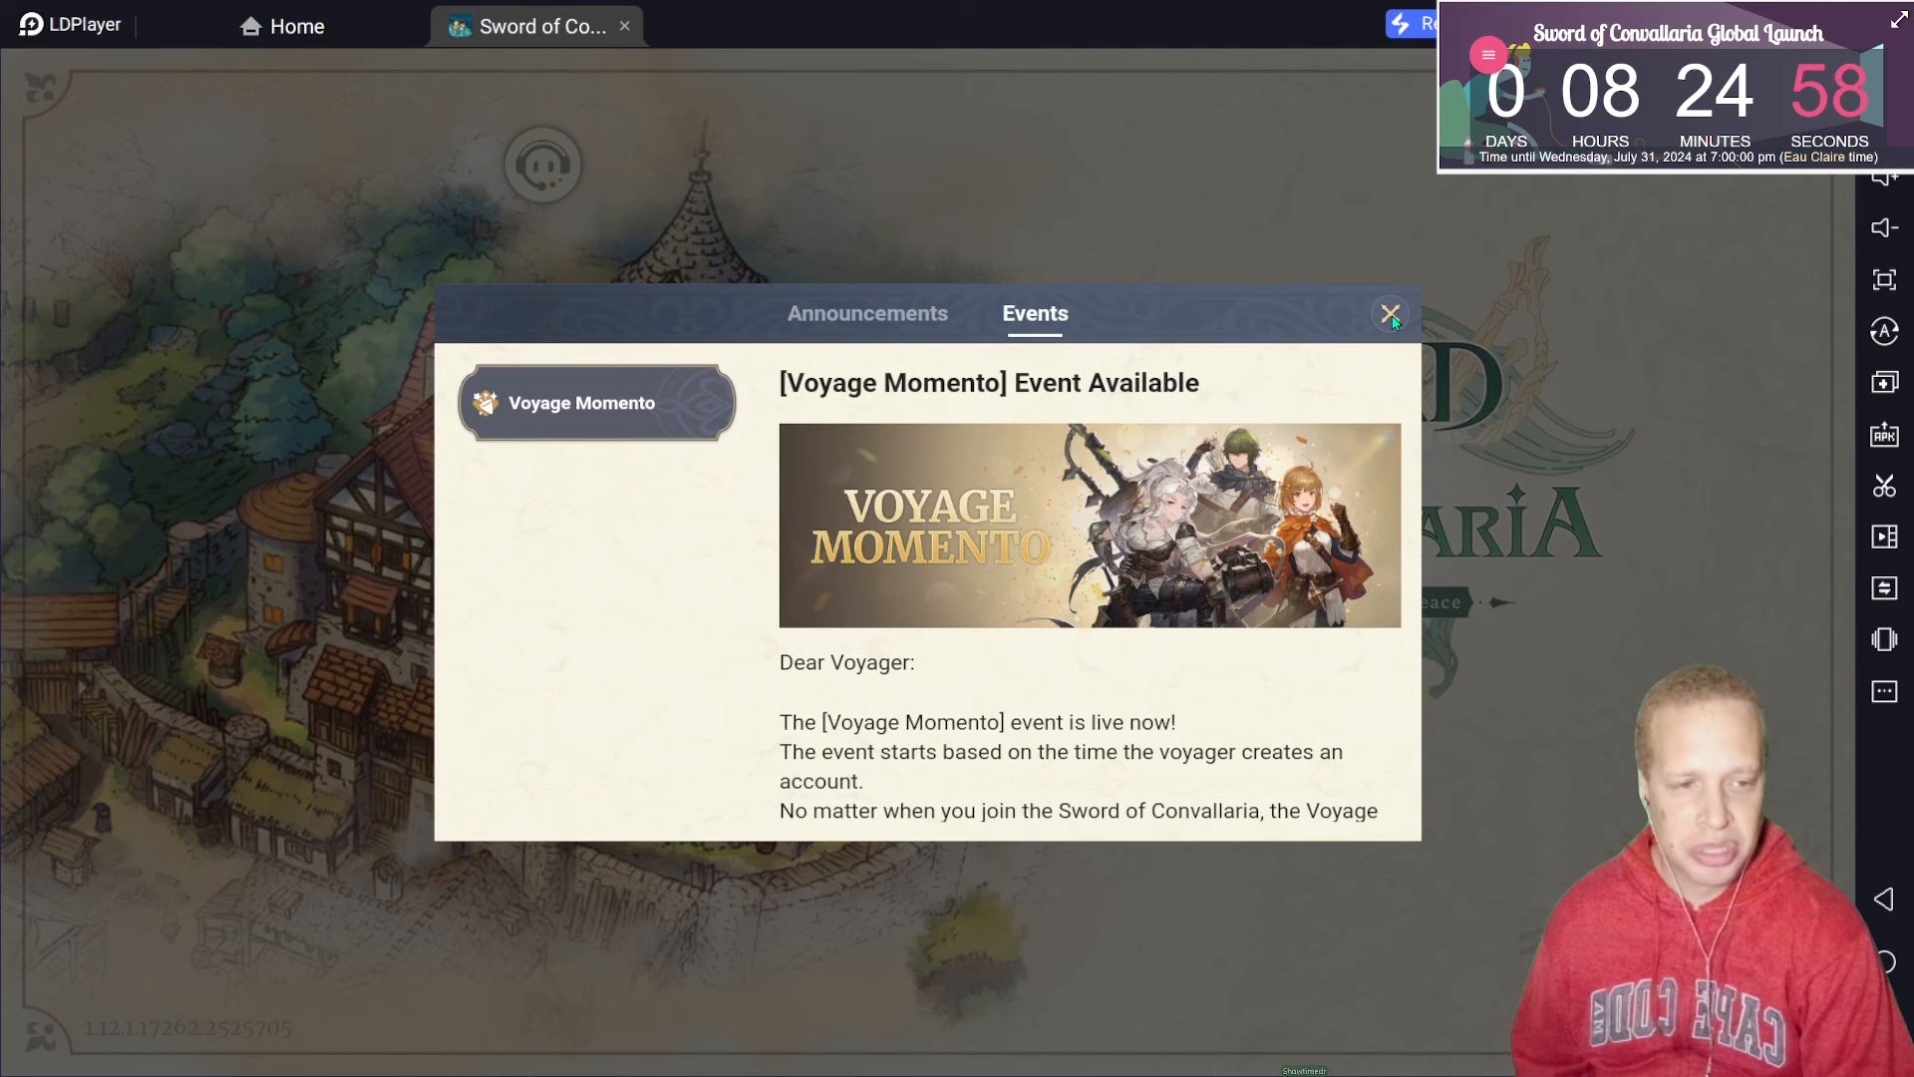
# Step: Dismiss the event notices and return to LDPlayer's home screen of installed games
pyautogui.click(1388, 312)
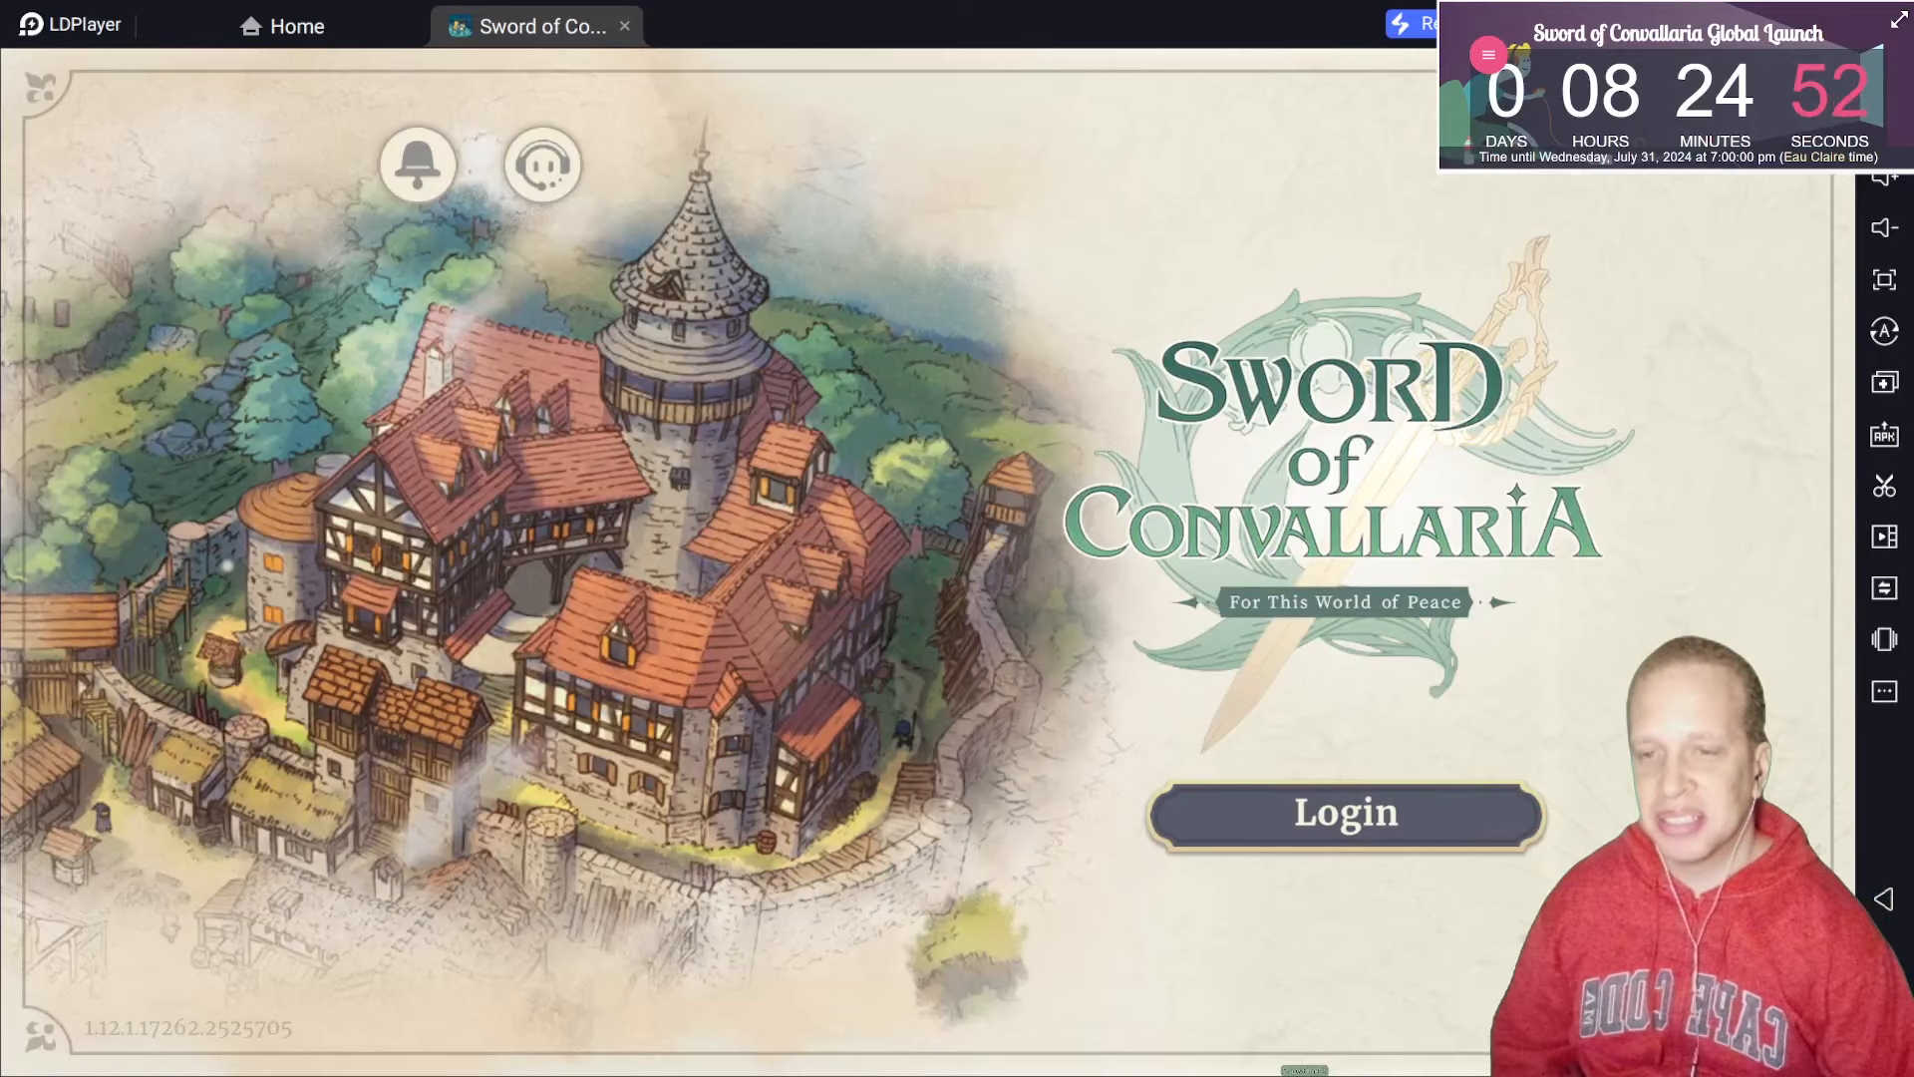
pyautogui.click(280, 26)
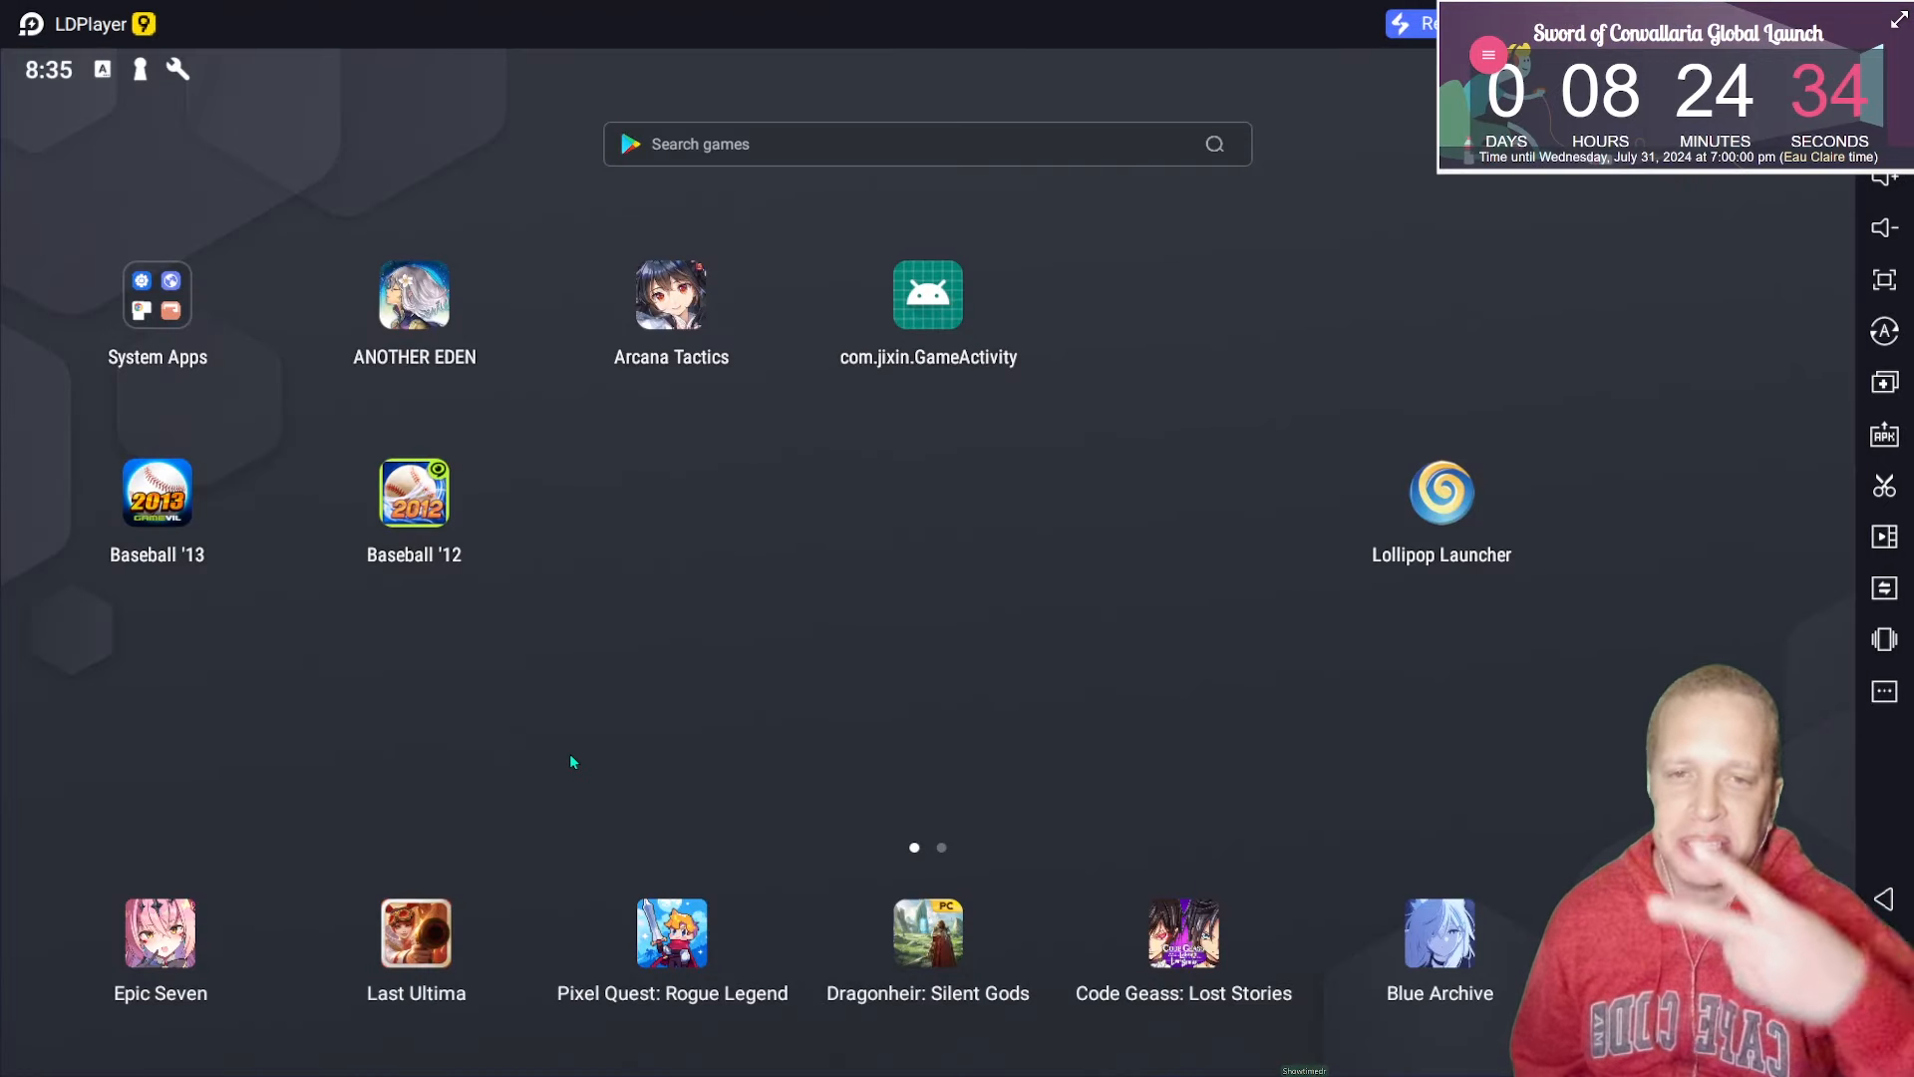